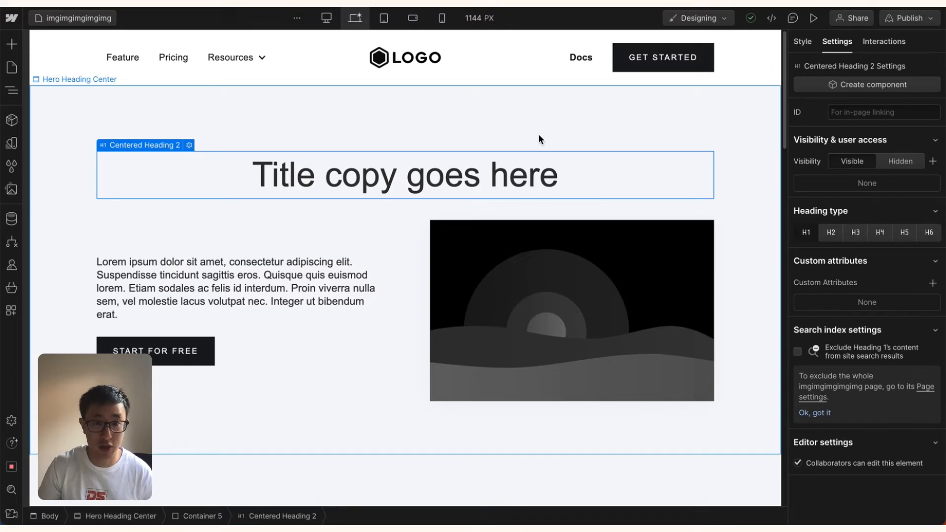
- Browse Unsplash, dismiss the attribution prompt and download the full-resolution forest road photo
scroll(down, 3)
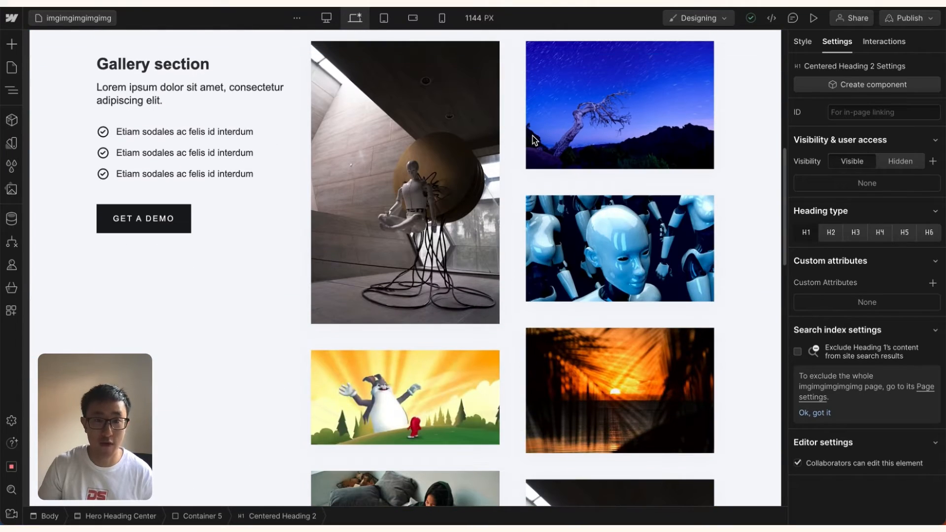
scroll(down, 3)
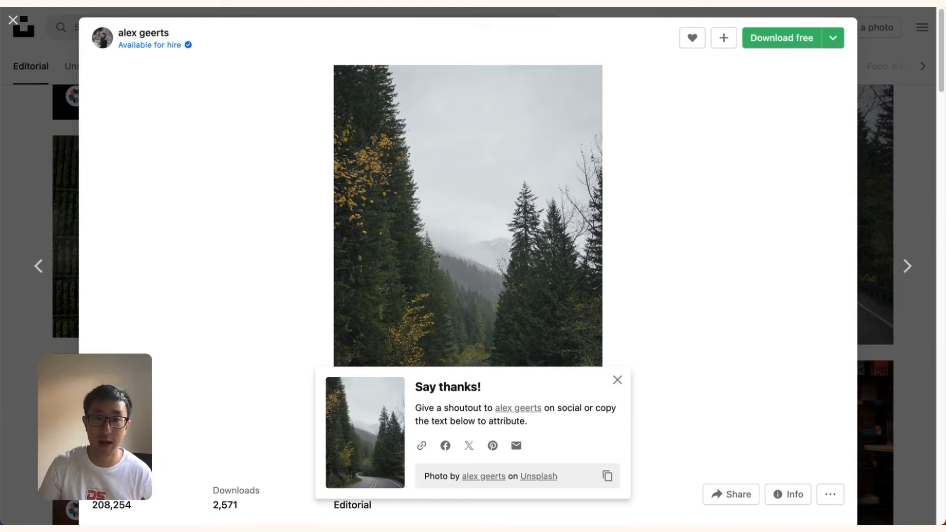
mouse_move(544, 111)
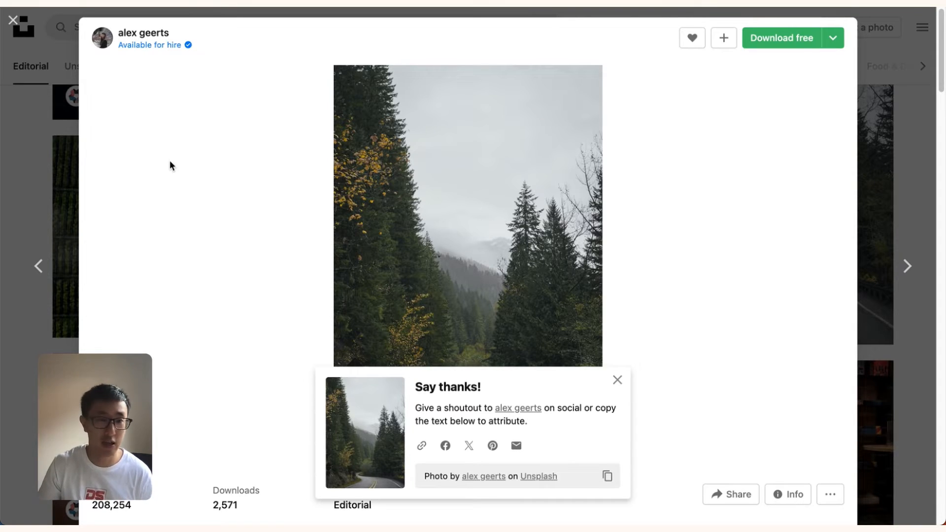
click(12, 20)
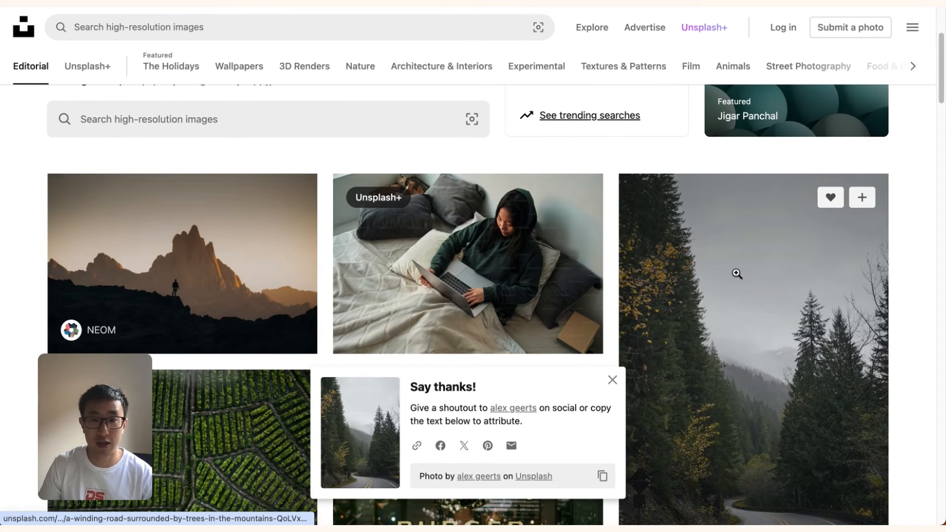
mouse_move(738, 272)
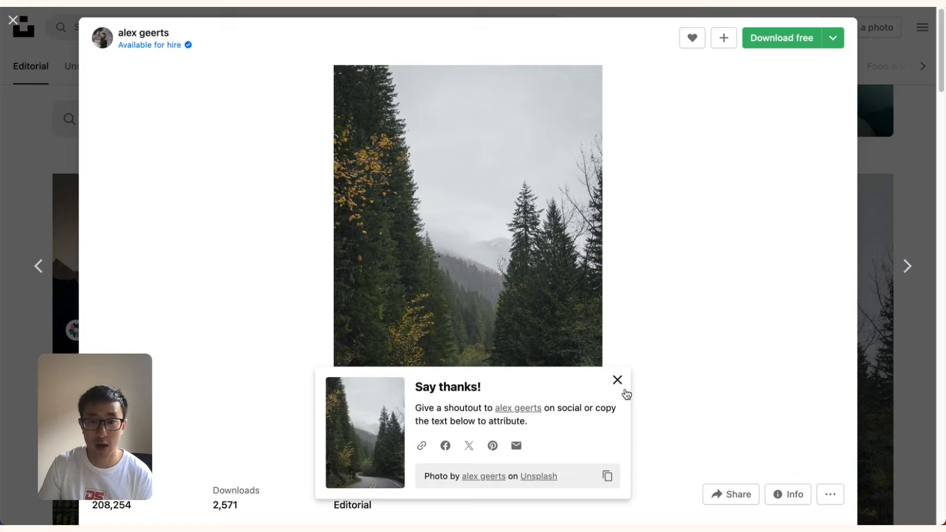
click(617, 381)
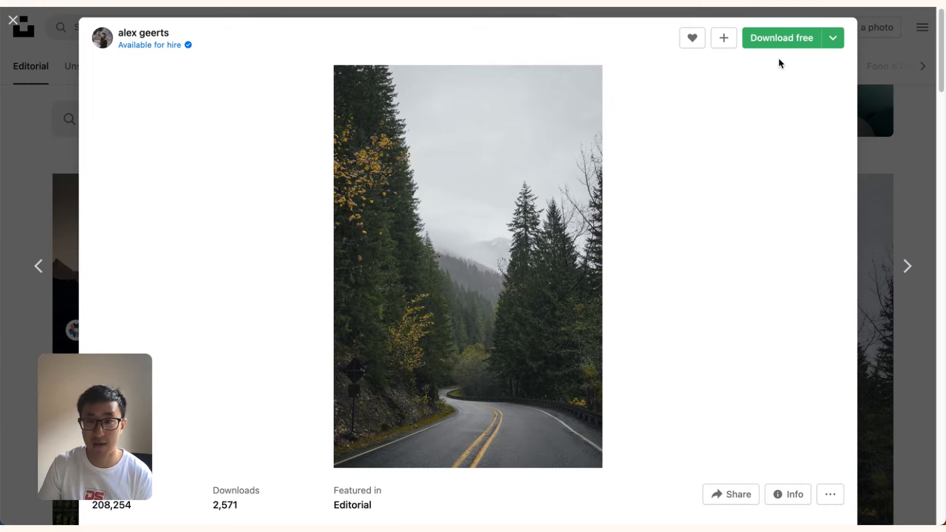
click(780, 37)
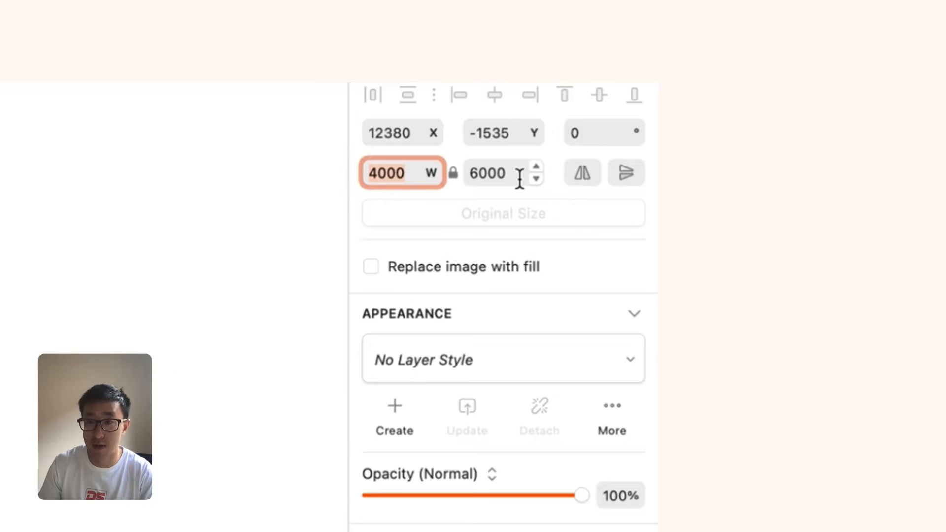
- Select the copied forest photo and resize it to 720 × 1080 with proportions locked
click(489, 174)
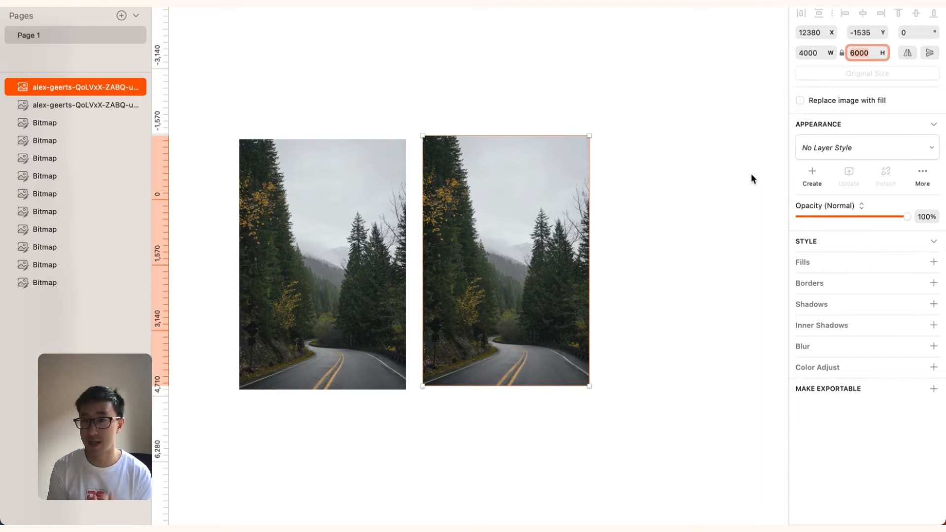
mouse_move(841, 53)
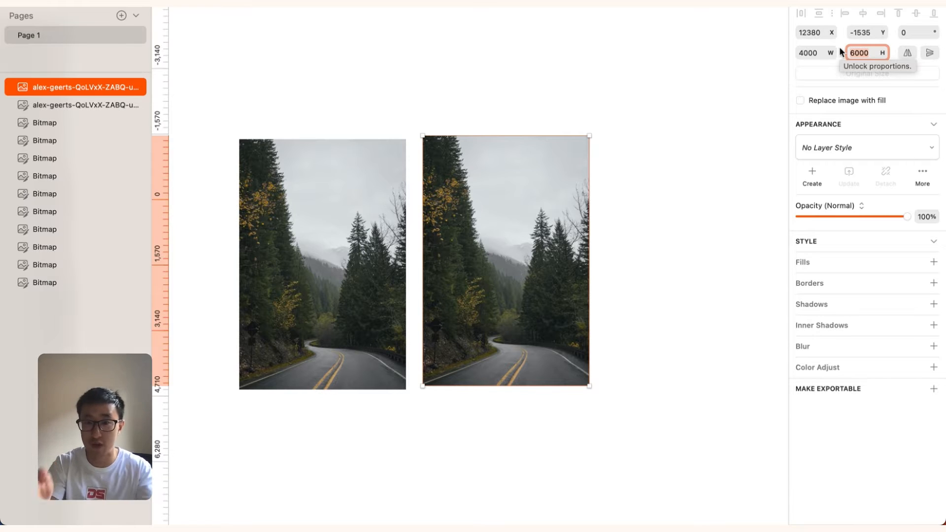
click(643, 256)
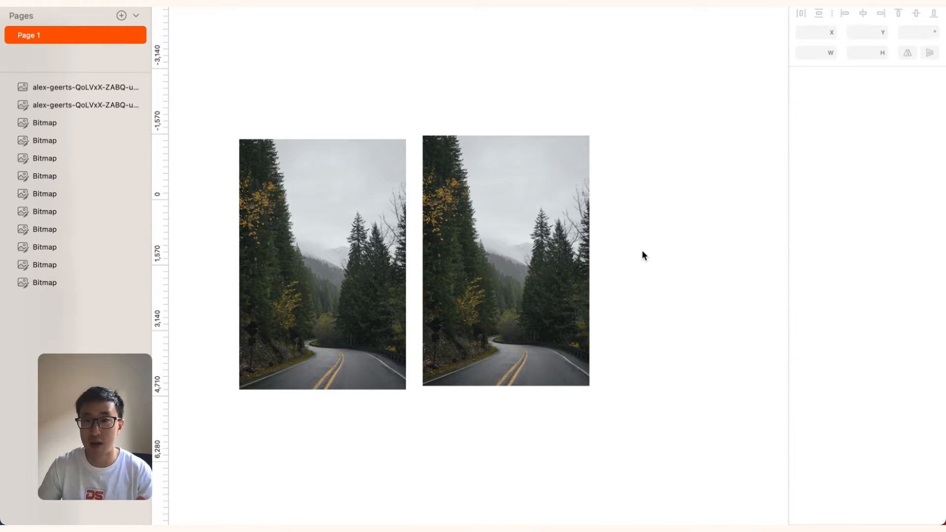
click(505, 263)
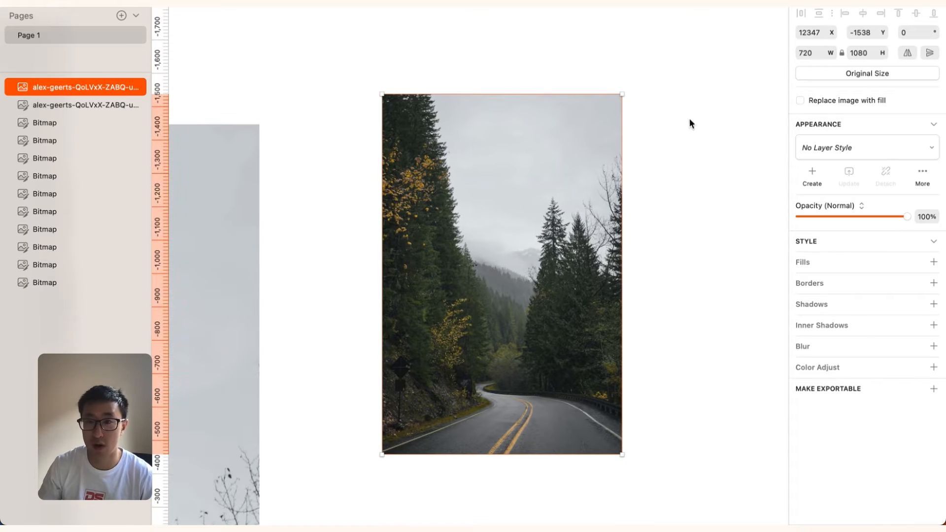
mouse_move(630, 165)
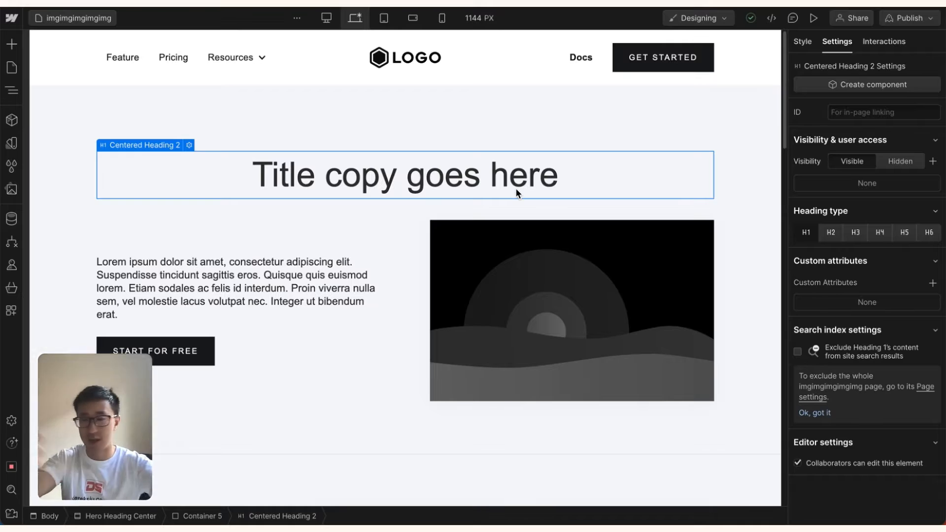
scroll(down, 3)
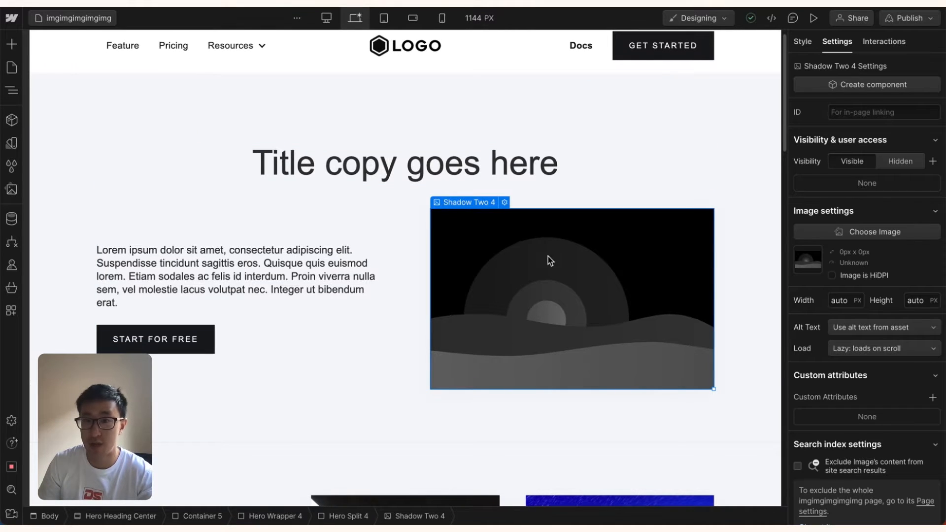
click(815, 18)
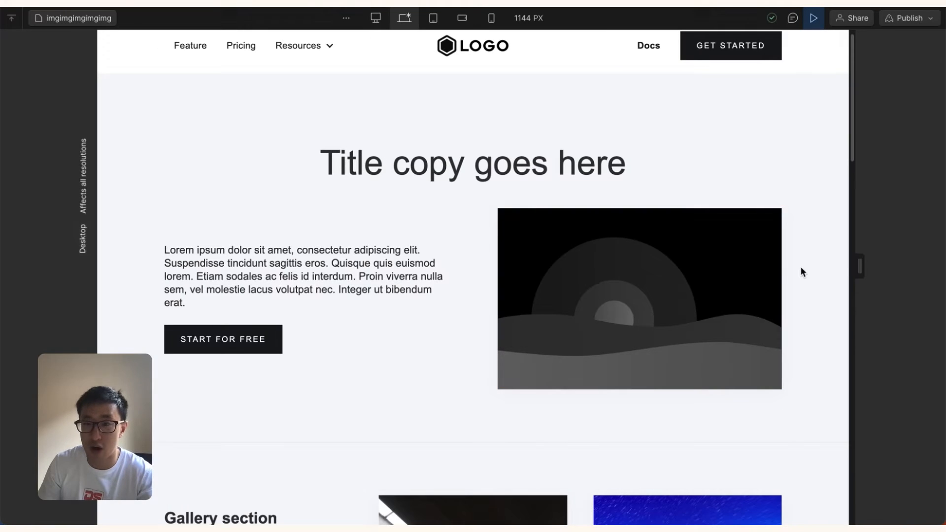
mouse_move(642, 297)
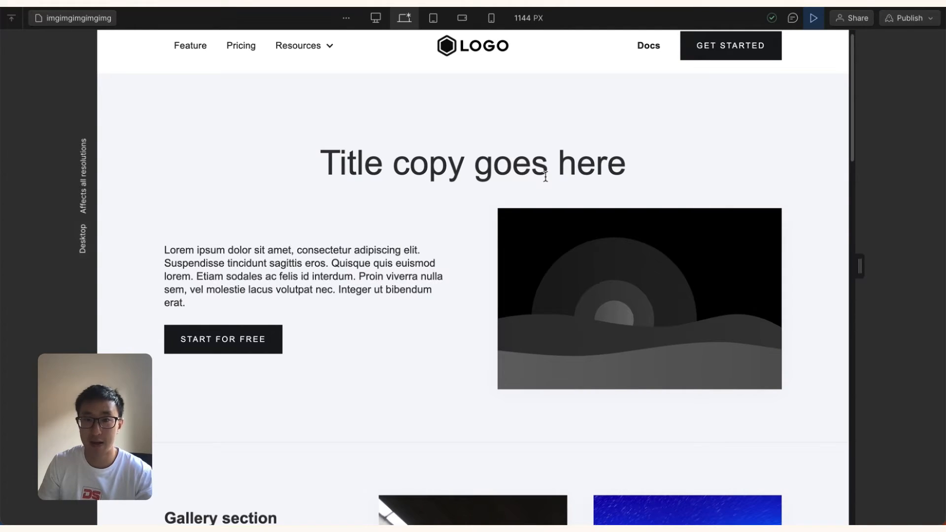
mouse_move(604, 225)
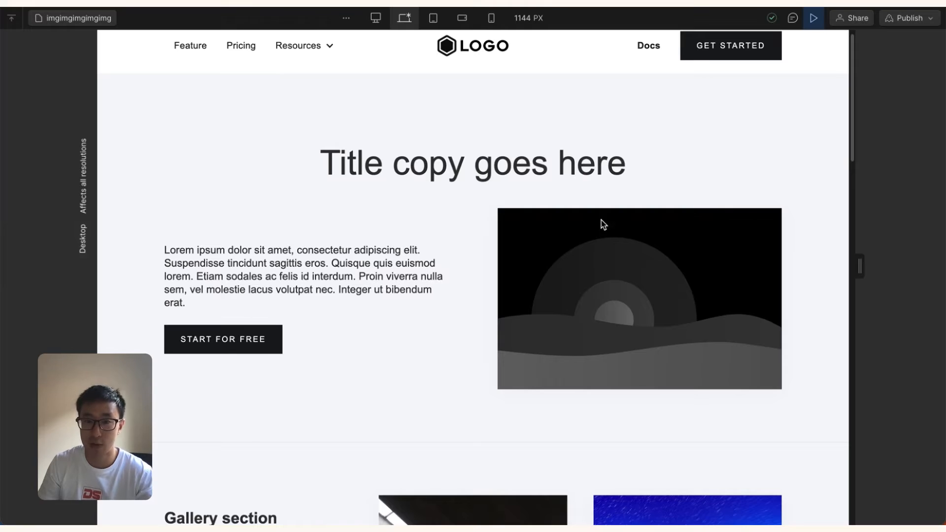
mouse_move(584, 256)
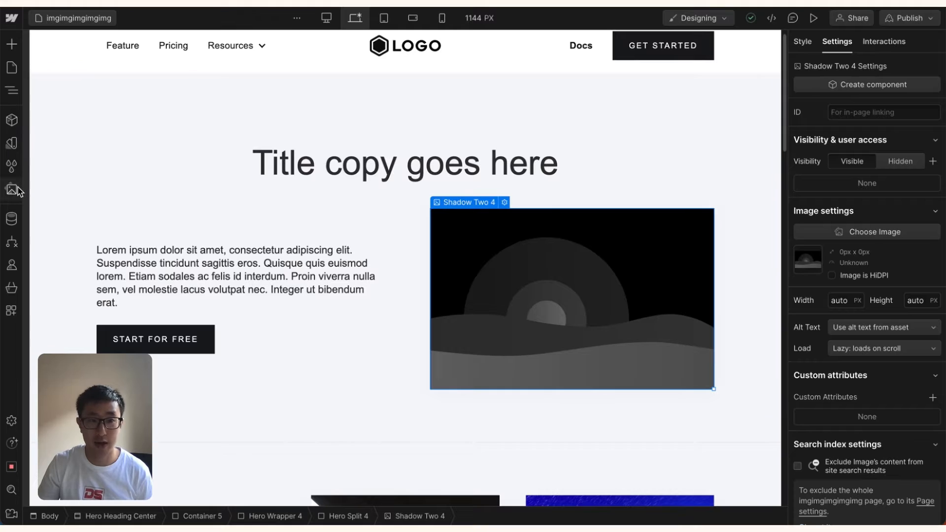
mouse_move(11, 189)
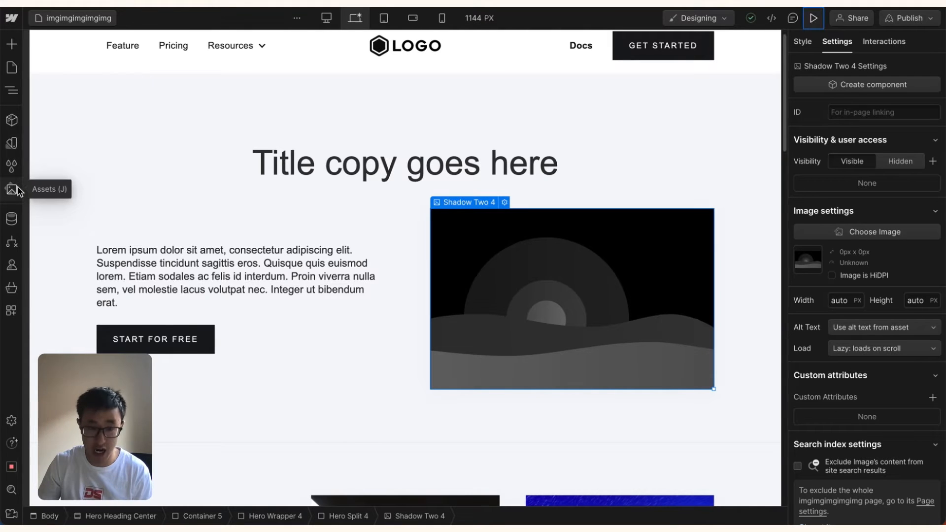
- From the Assets panel, browse Downloads to upload the compressed forest photo after the 4 MB rejection
click(11, 189)
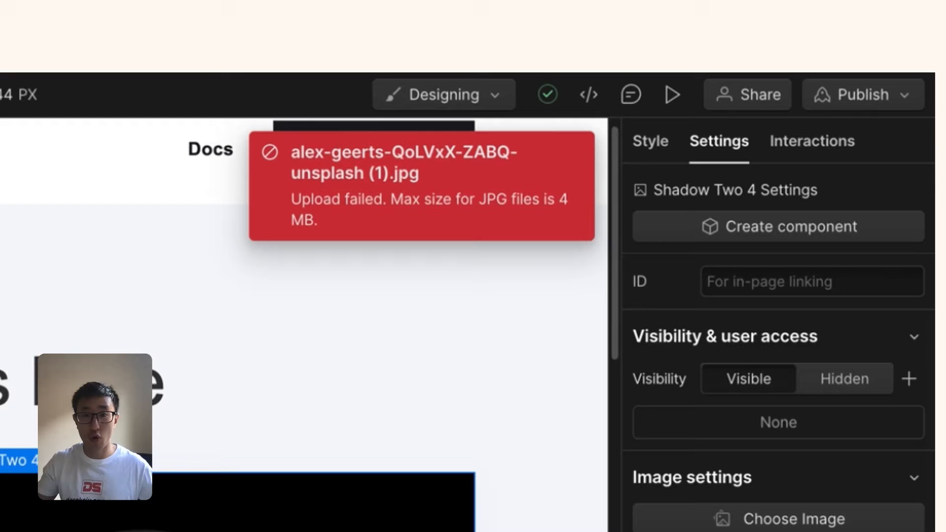
mouse_move(291, 195)
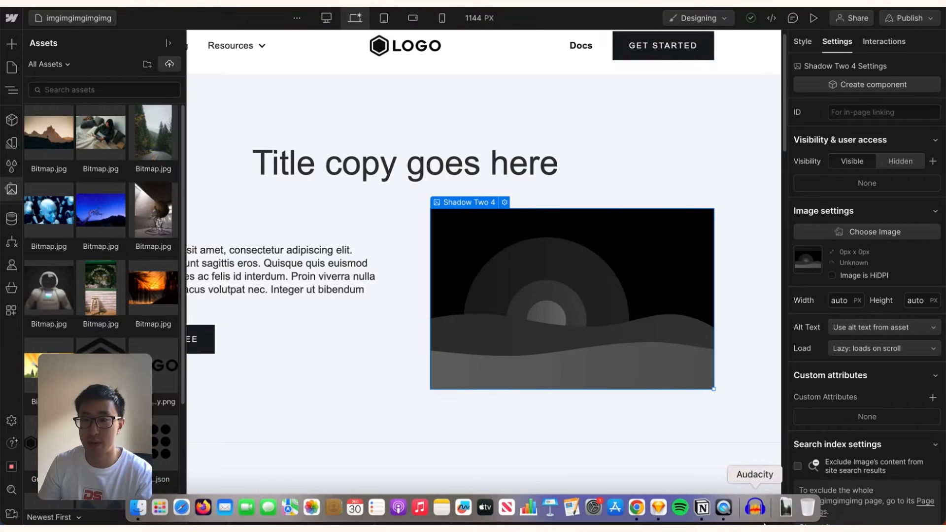
mouse_move(785, 507)
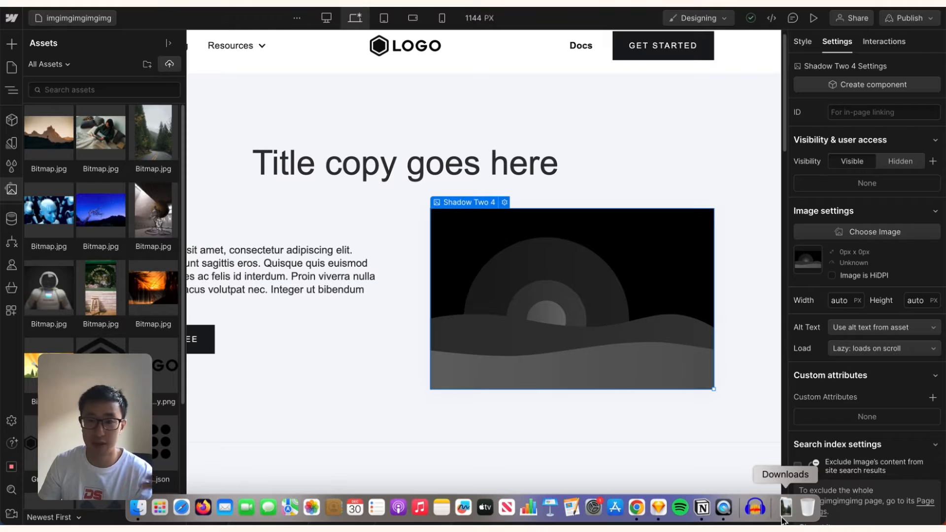
click(786, 508)
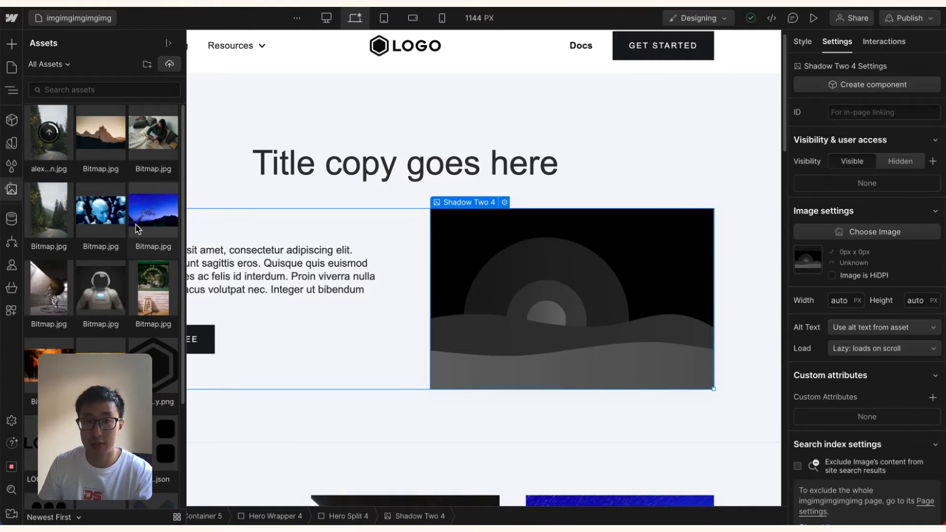
mouse_move(127, 142)
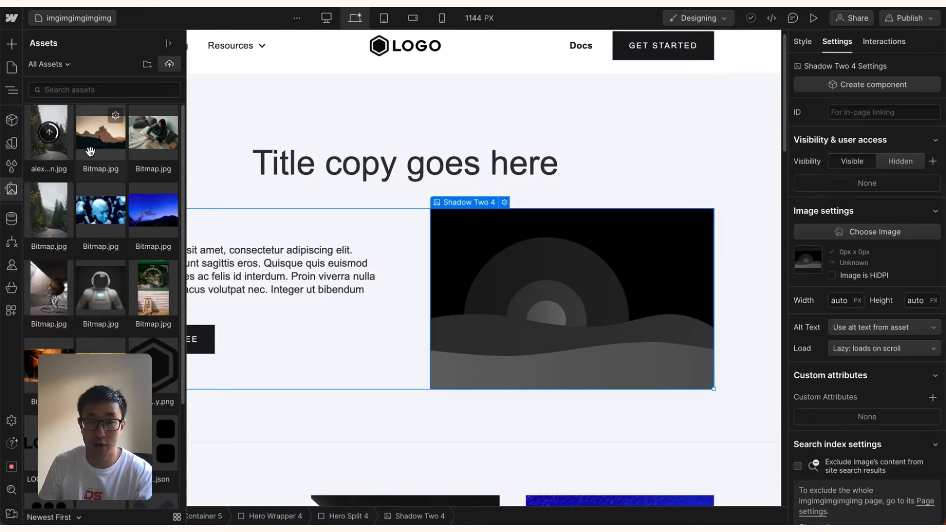
mouse_move(61, 156)
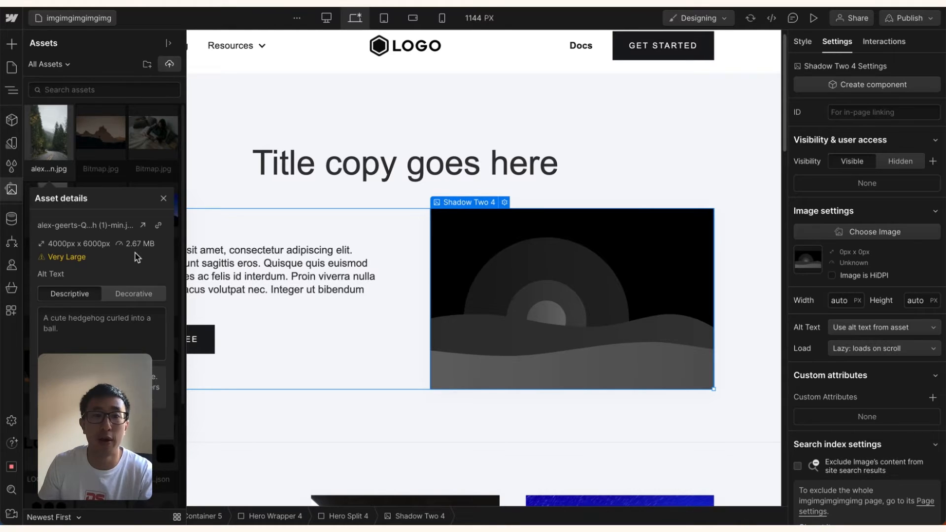
mouse_move(57, 262)
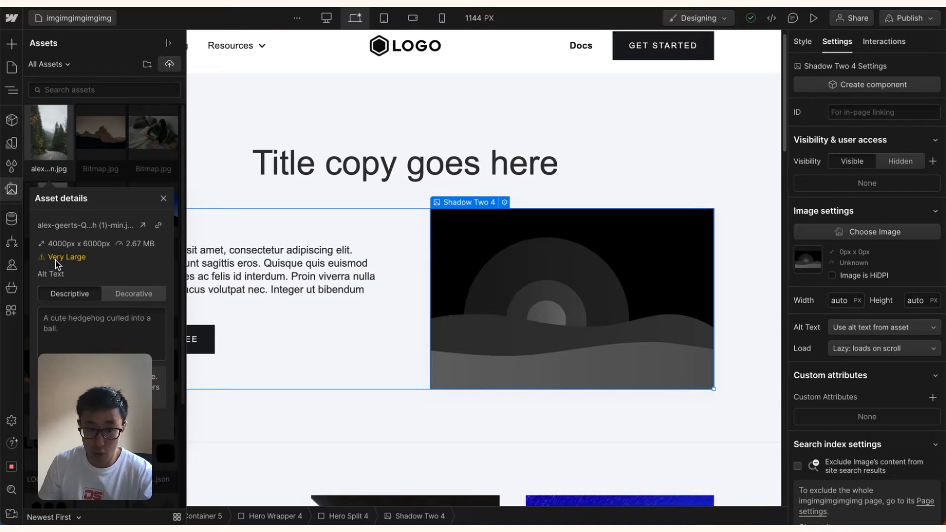
mouse_move(156, 202)
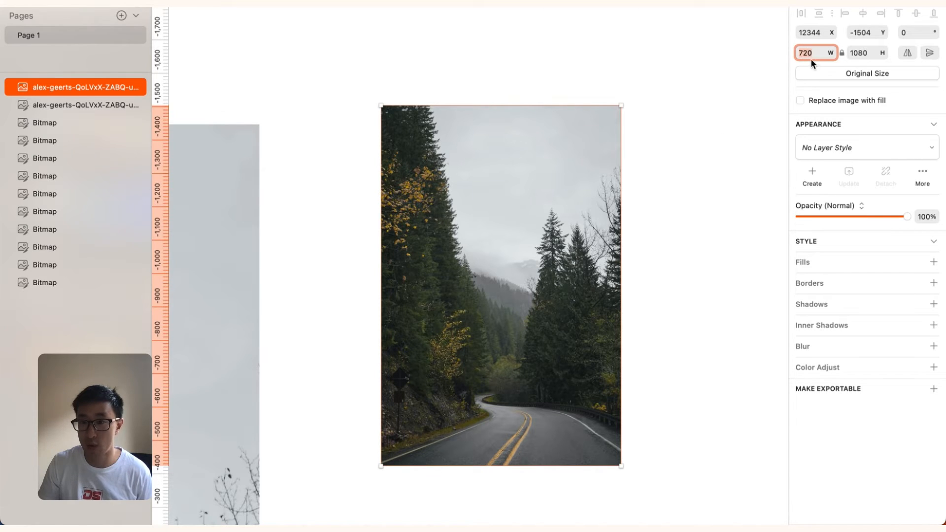
click(934, 388)
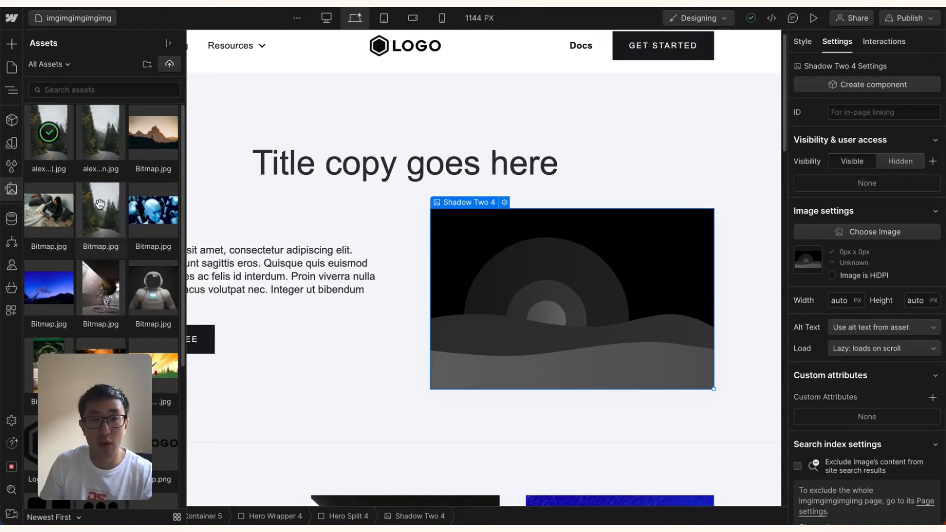
mouse_move(49, 131)
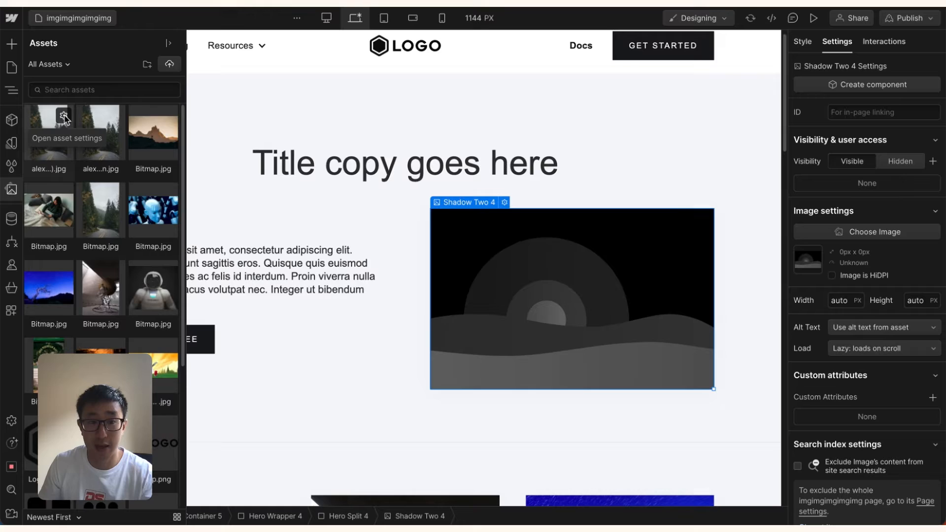
- View the road photo's asset details (720 × 1080 px, 911.1 kB, Very Large) and close them
click(65, 118)
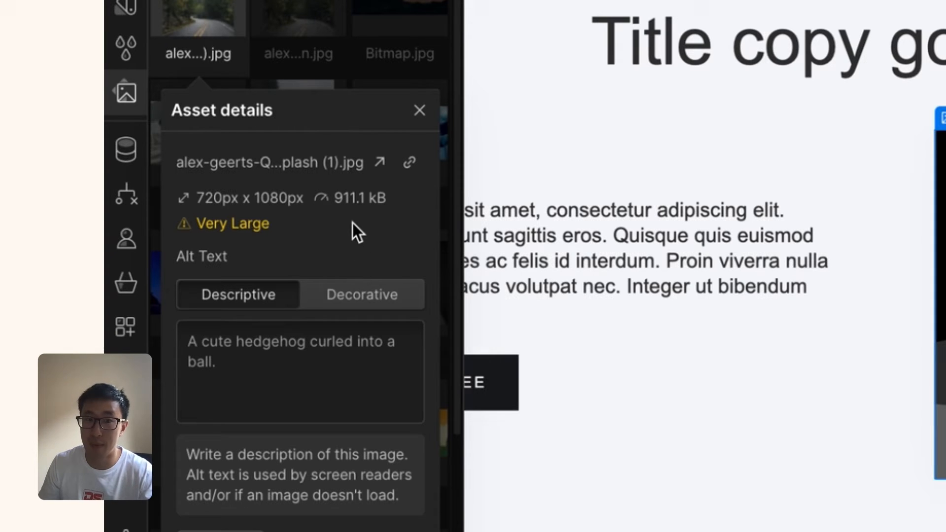
mouse_move(233, 242)
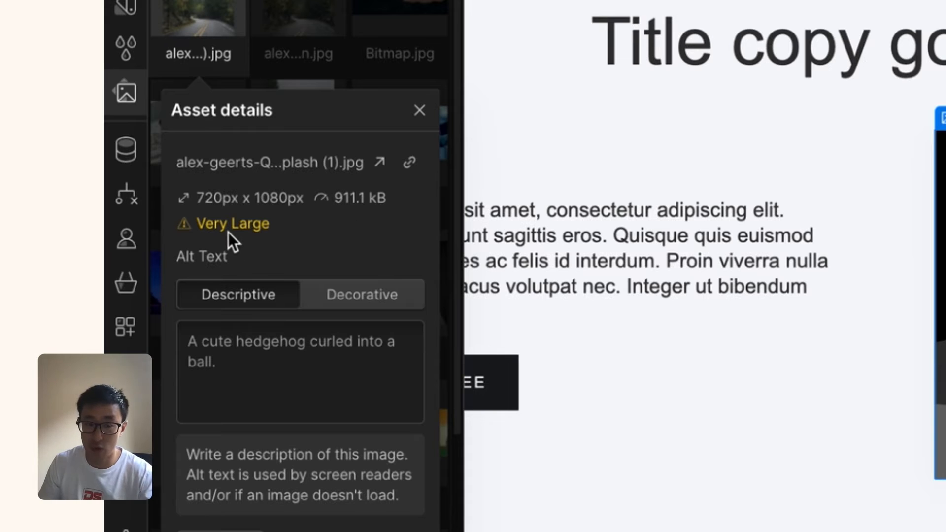
mouse_move(225, 234)
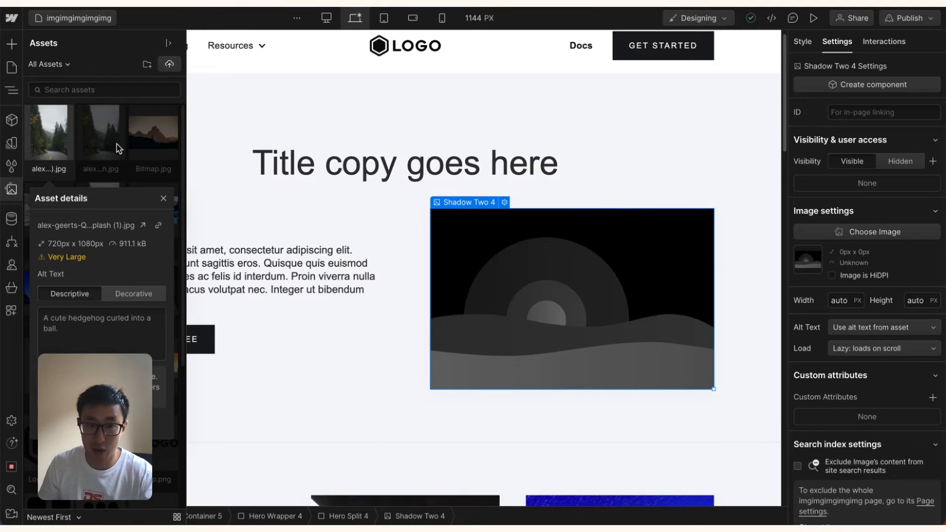
click(162, 43)
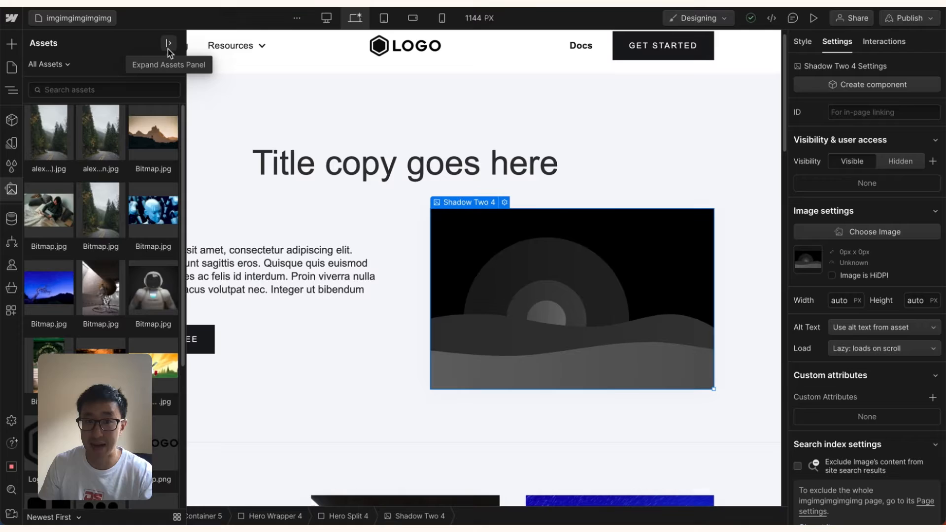
- In the expanded asset library, select the road photo and check the Bitmap and mountain photos' file sizes
click(169, 42)
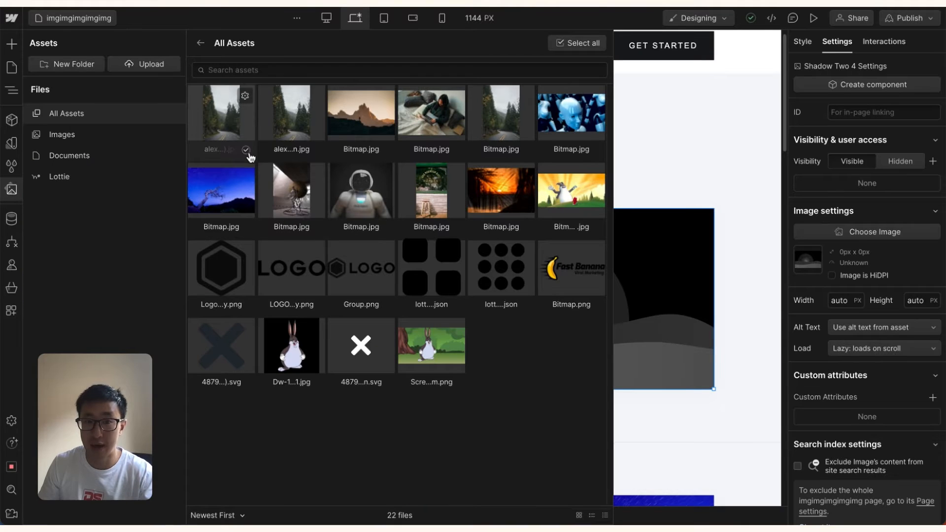
click(291, 112)
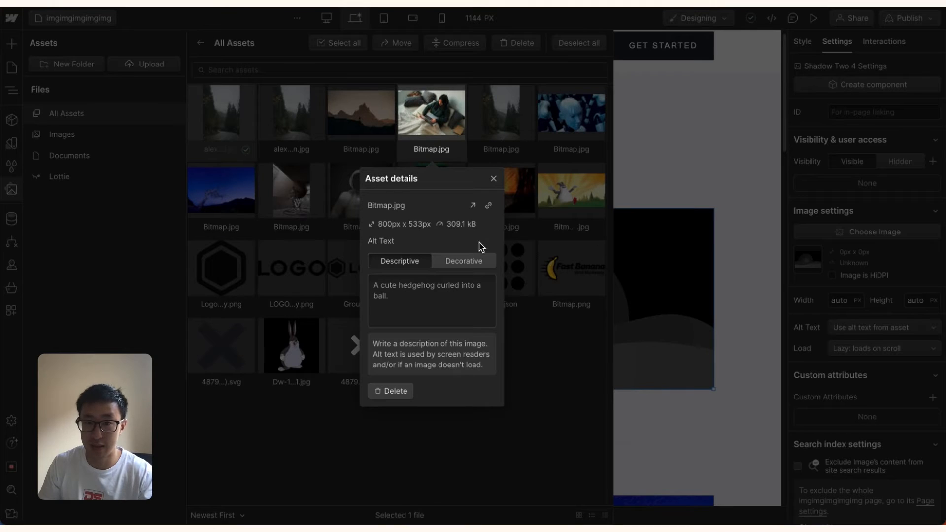
click(493, 179)
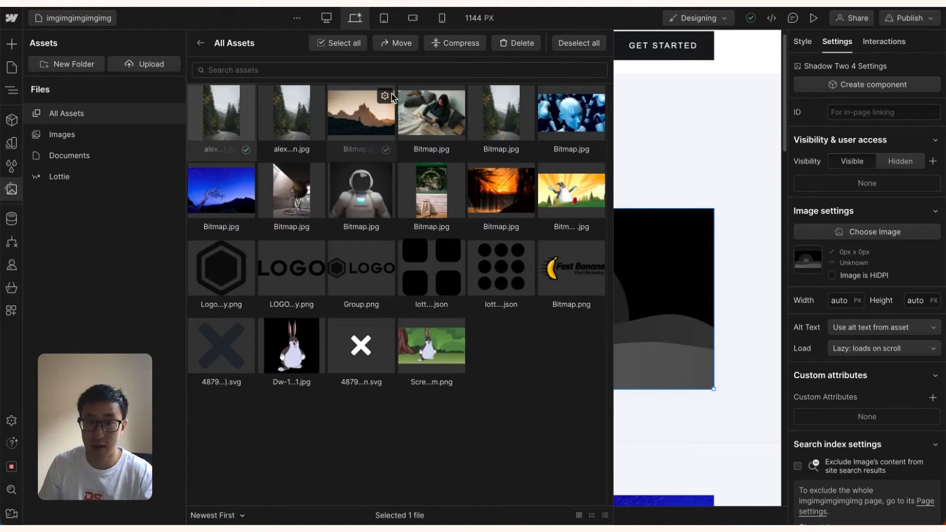
click(385, 96)
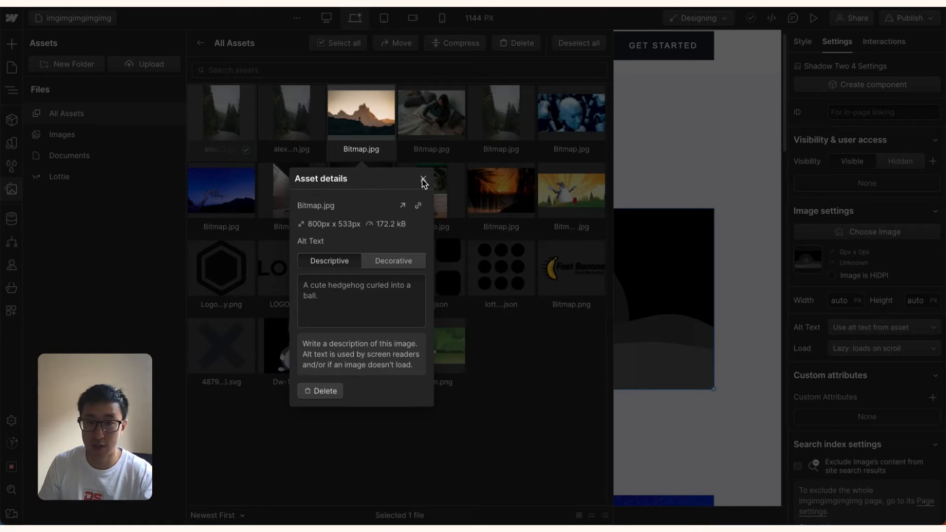
click(424, 181)
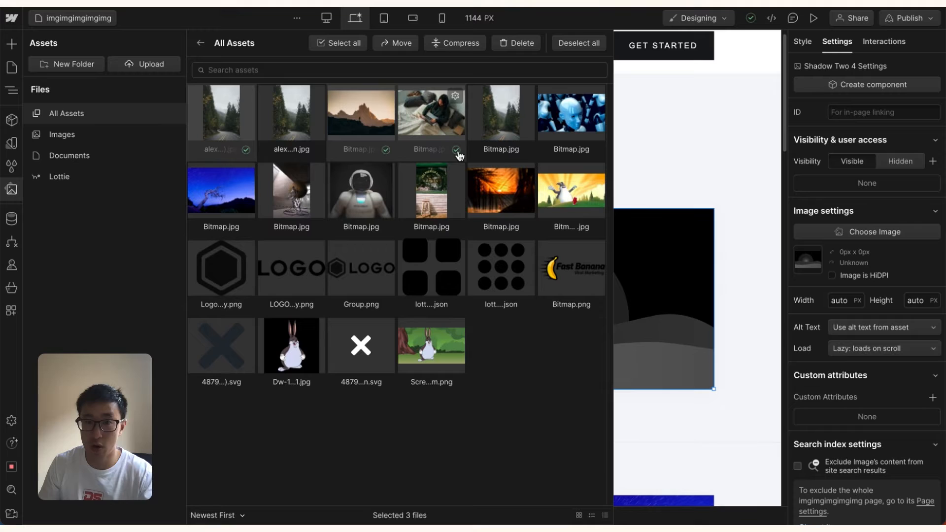
- Compress the three selected images, confirming conversion to WebP
click(455, 42)
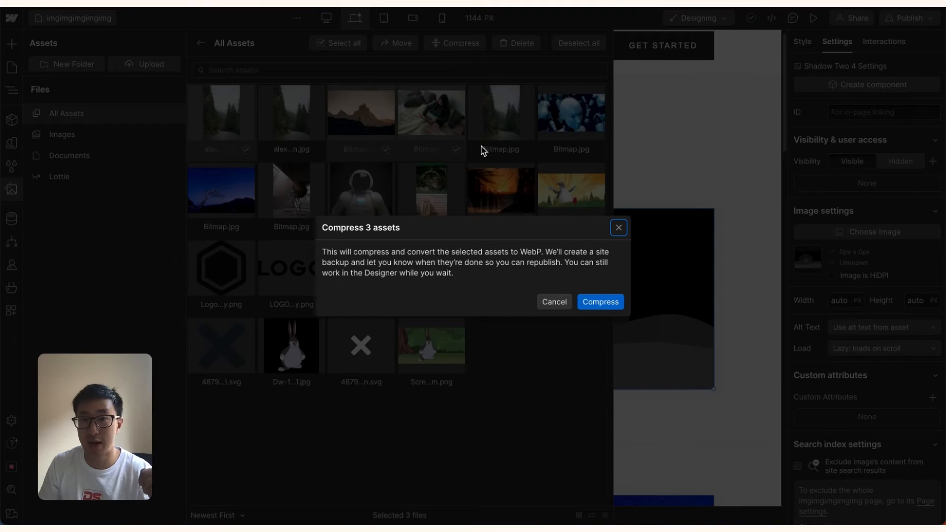
click(600, 302)
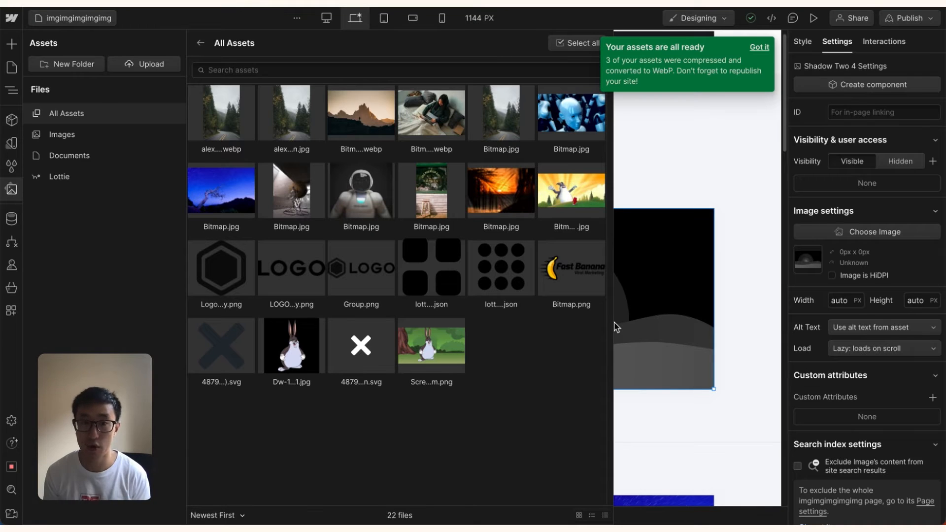
mouse_move(504, 196)
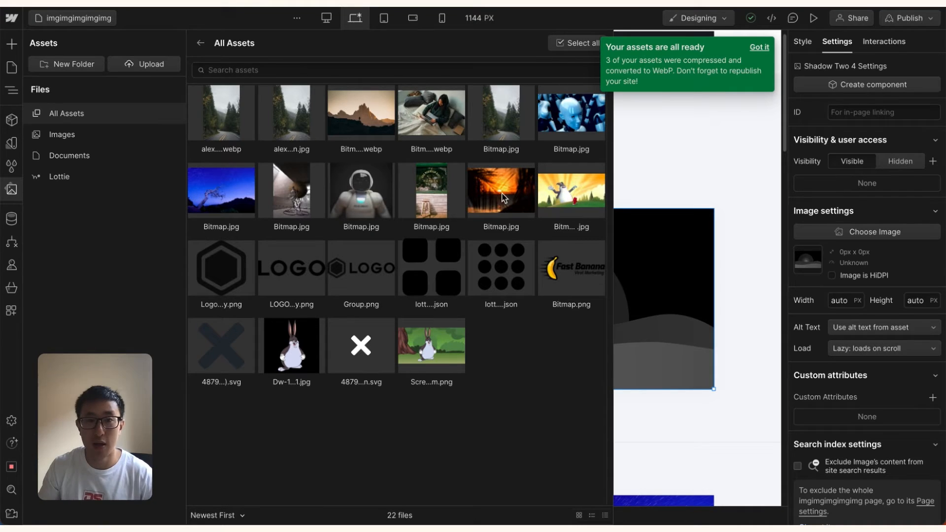
- Review the new sizes of the compressed road, mountain and woman WebP images (road now 119.1 kB)
click(221, 112)
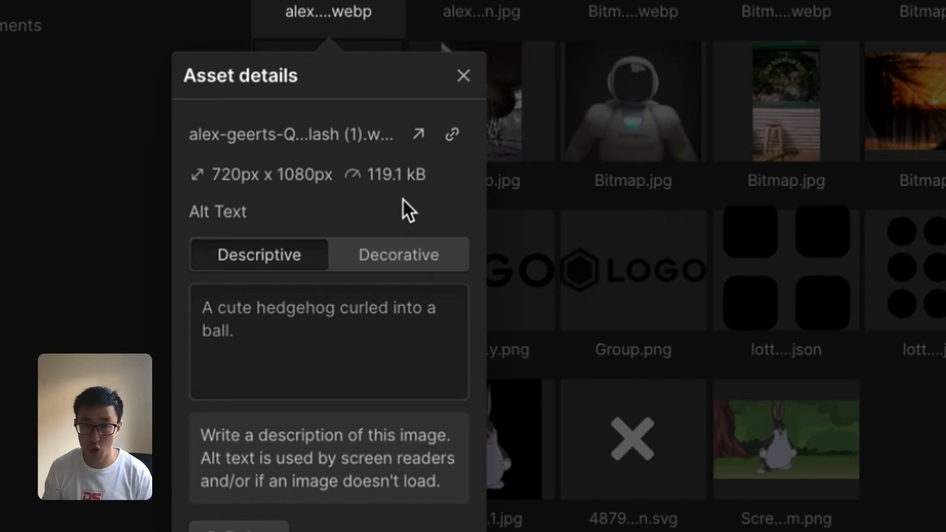
mouse_move(461, 100)
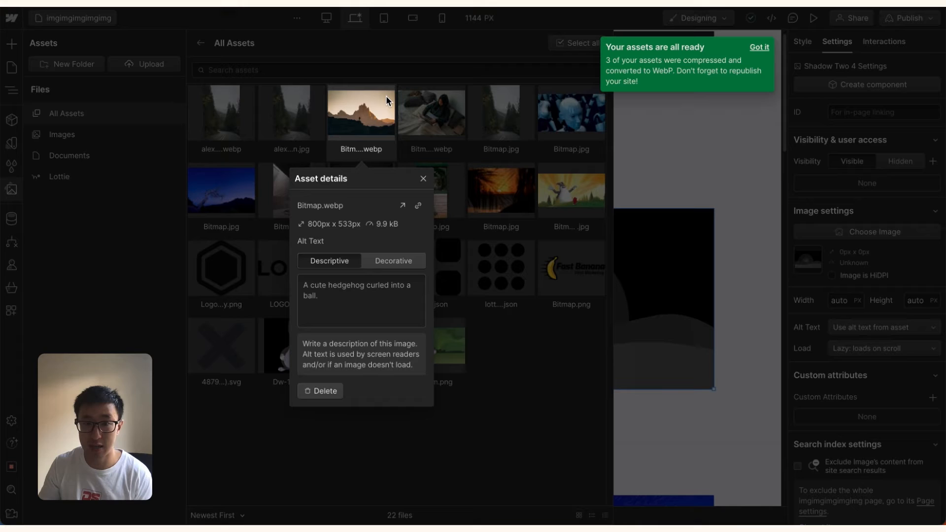
click(423, 179)
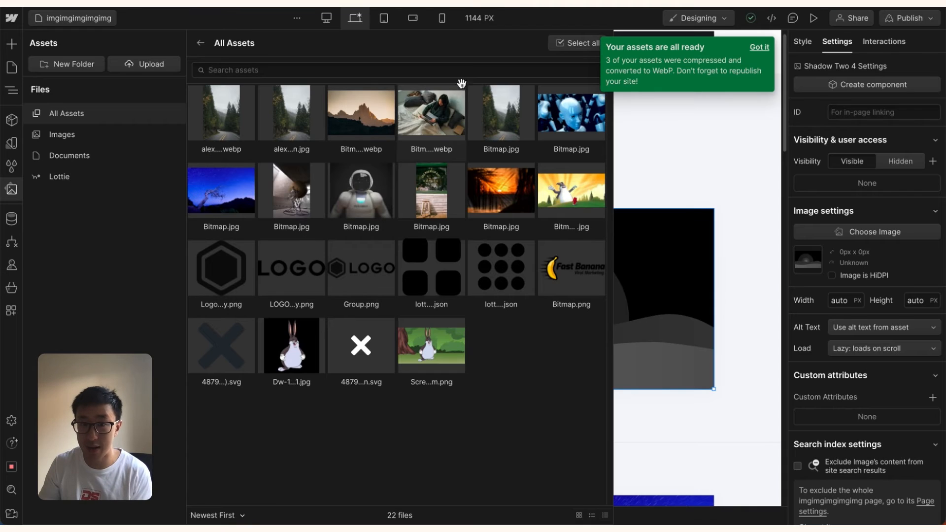
click(431, 112)
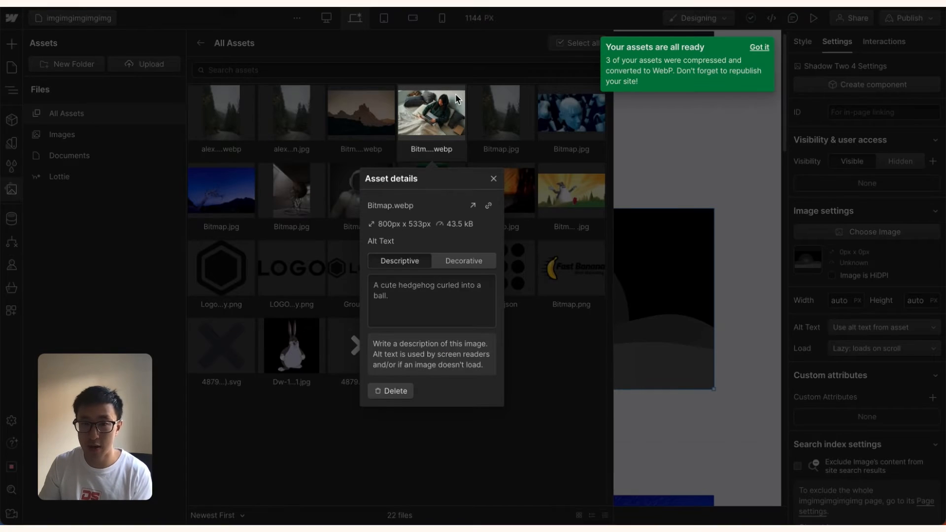
mouse_move(476, 244)
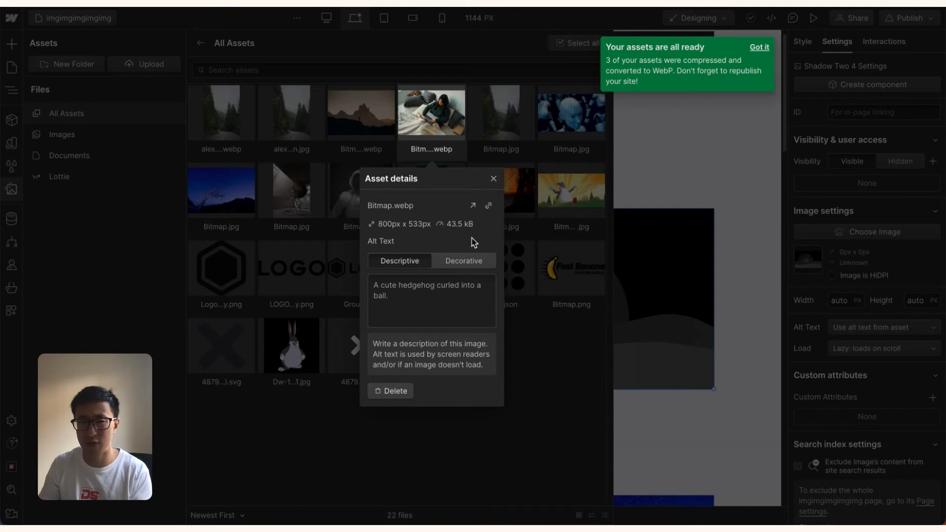
click(493, 178)
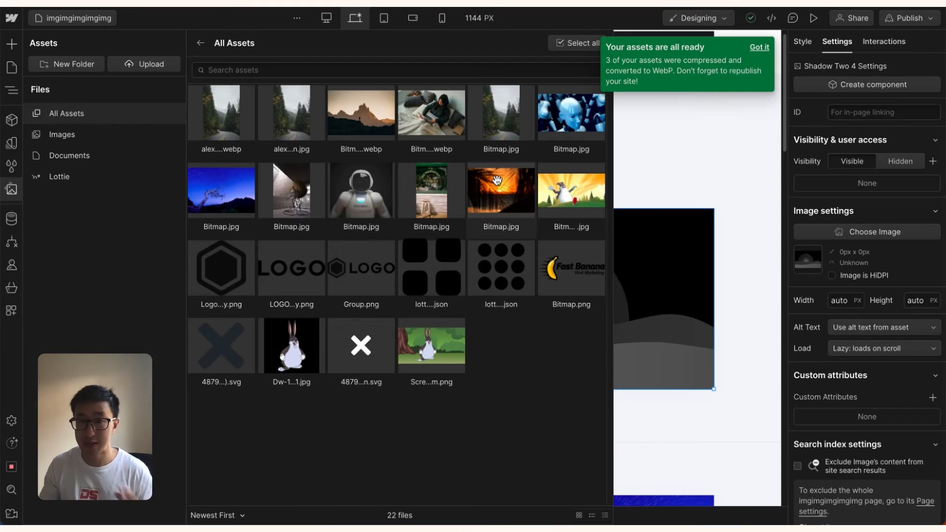
mouse_move(501, 191)
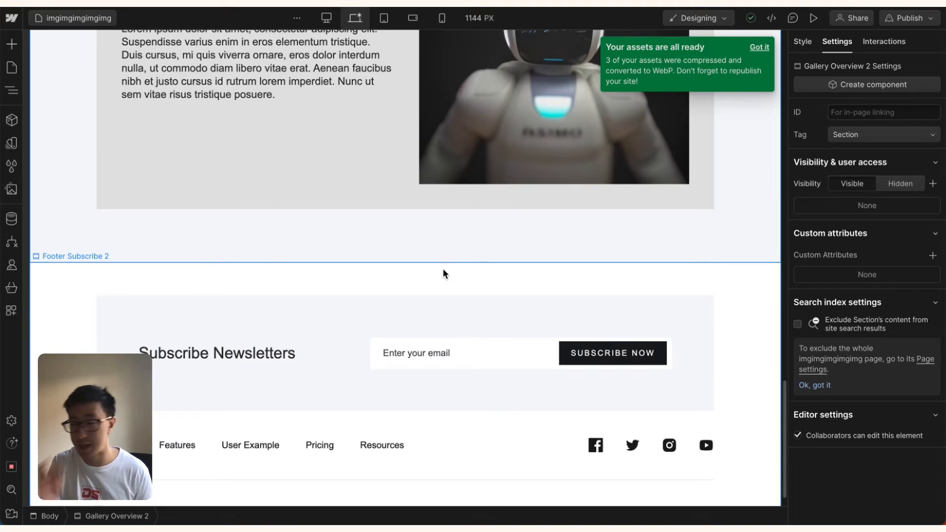
- Add an Image element via Quick Find and set it to the high-res 2.67 MB forest photo
click(804, 42)
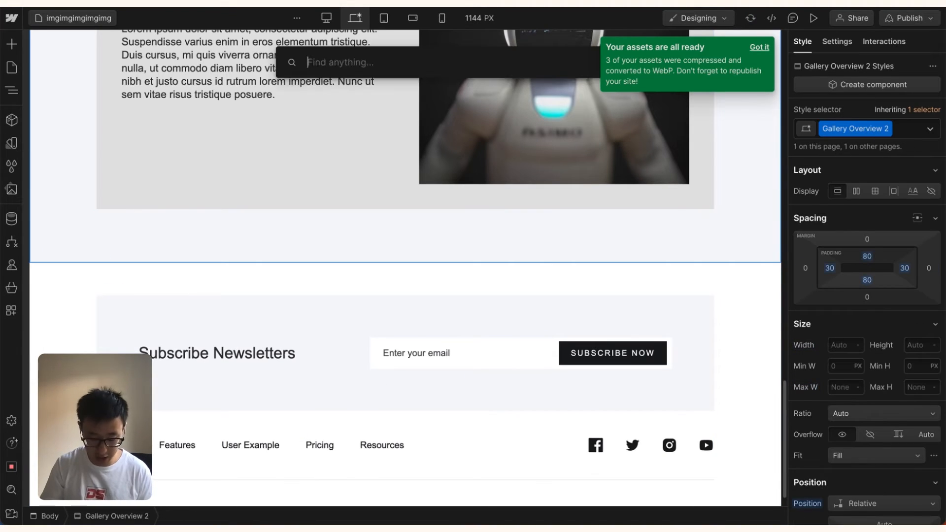
click(95, 253)
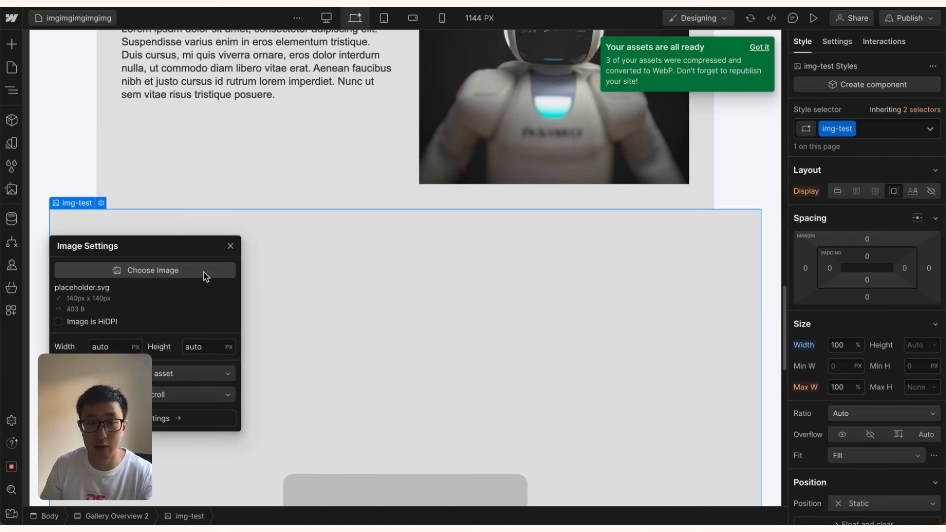
click(144, 270)
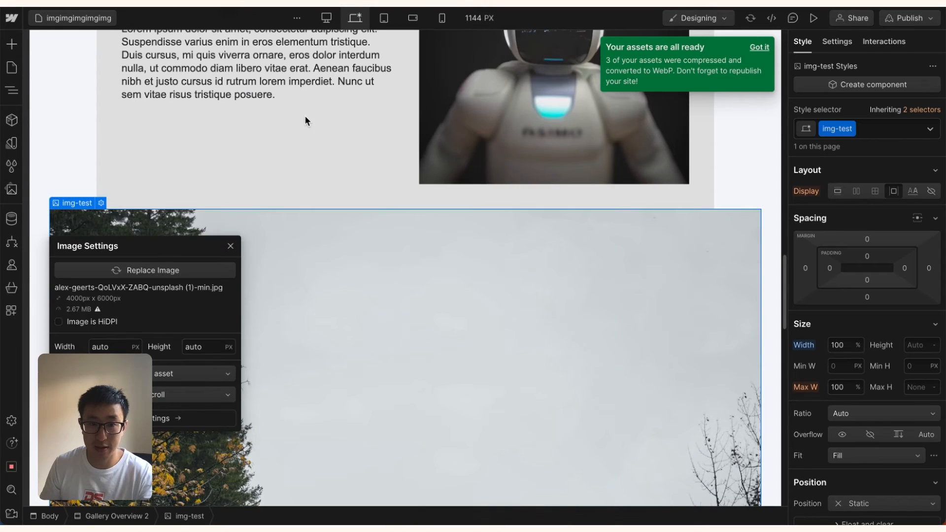
- Add a second image using the road photo from assets and start publishing the site
click(229, 246)
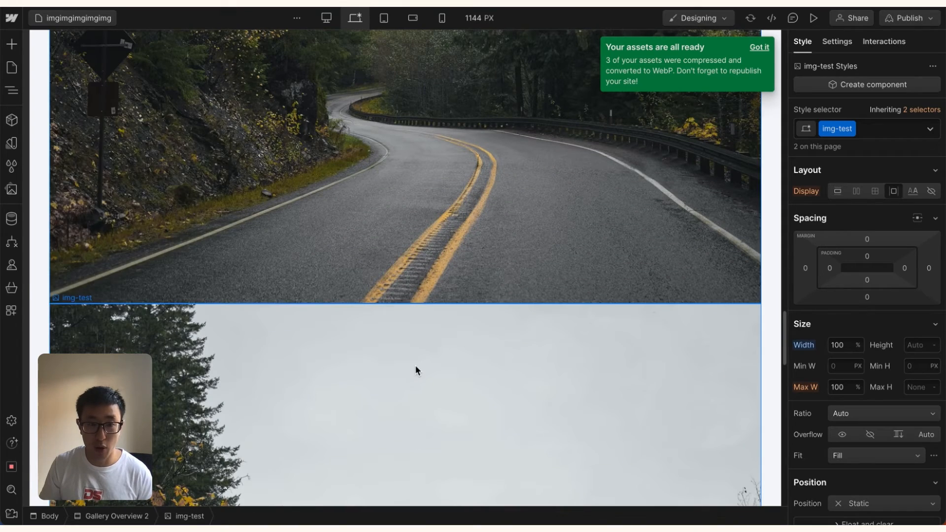
click(10, 189)
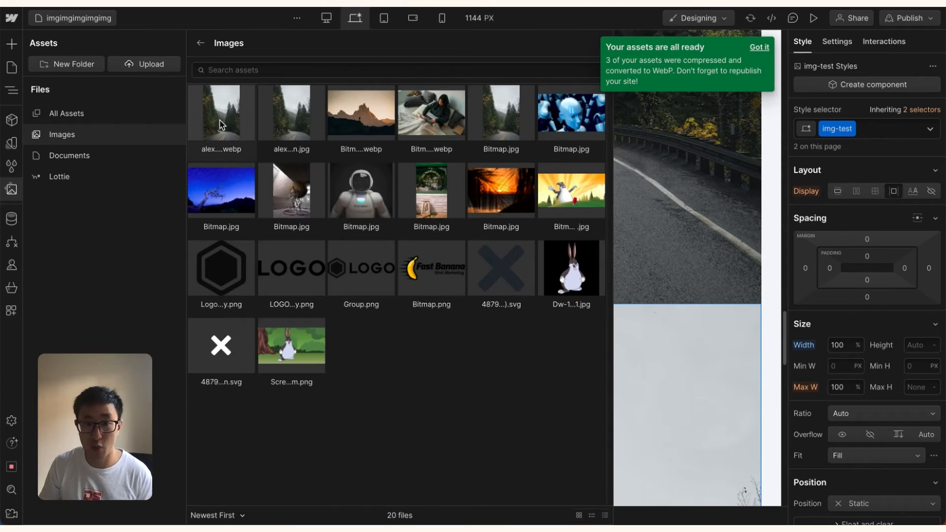
mouse_move(235, 159)
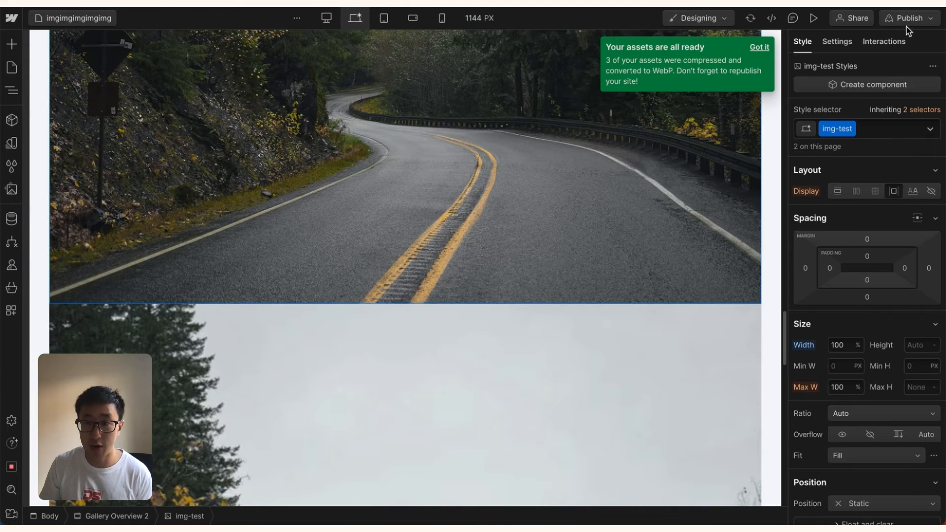
click(911, 17)
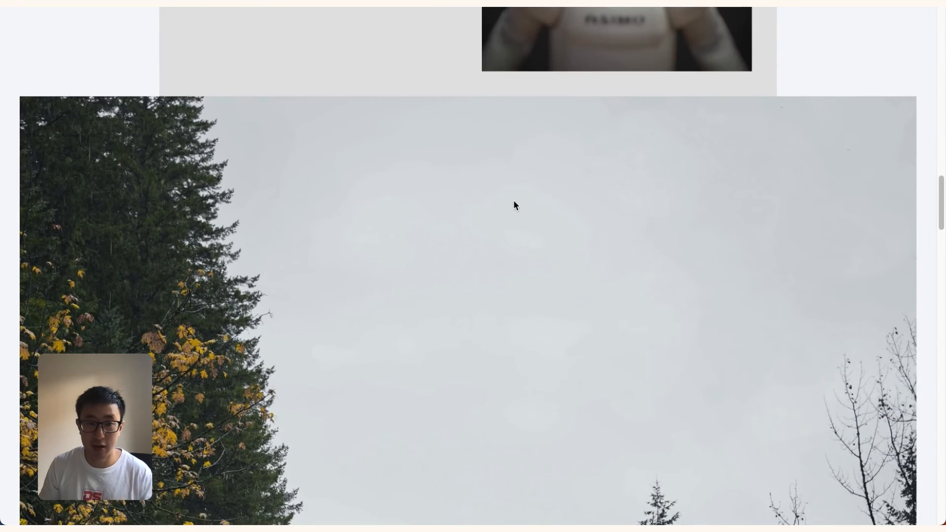
- Scroll the live page to check the large forest photo below the robot section
scroll(down, 3)
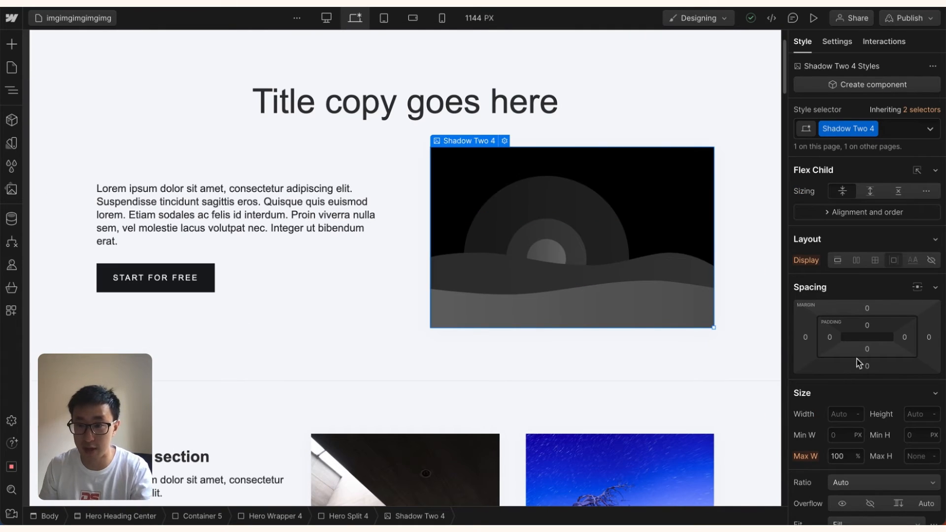
- Set the hero image to 100% width and 480 px height and swap in the winding road photo
click(842, 414)
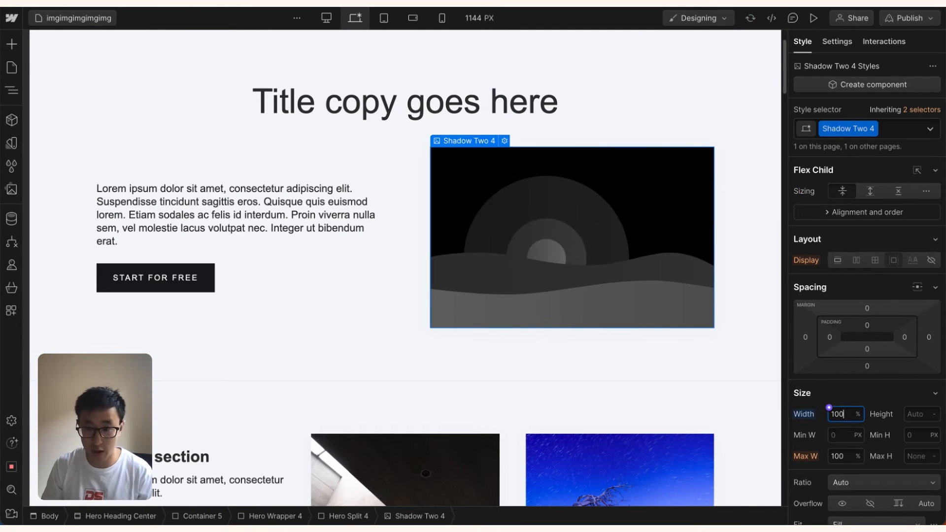
click(921, 414)
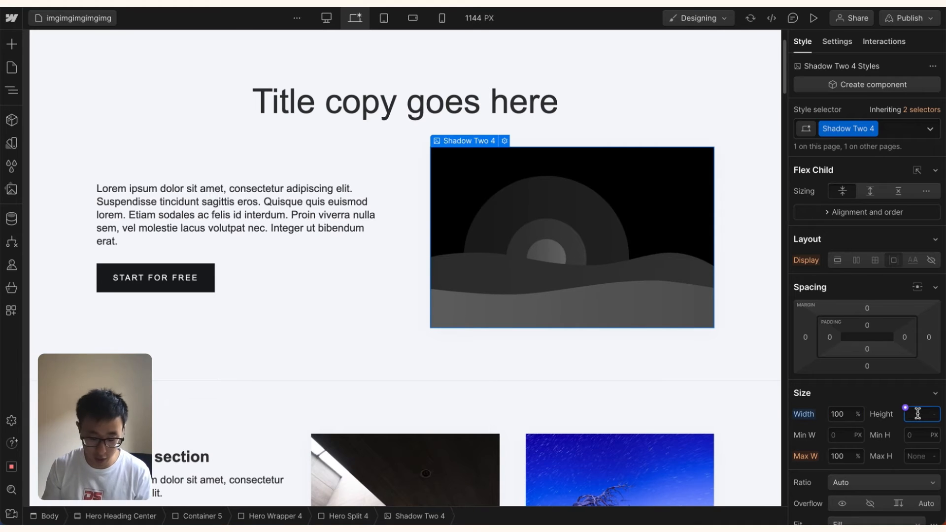
text(480)
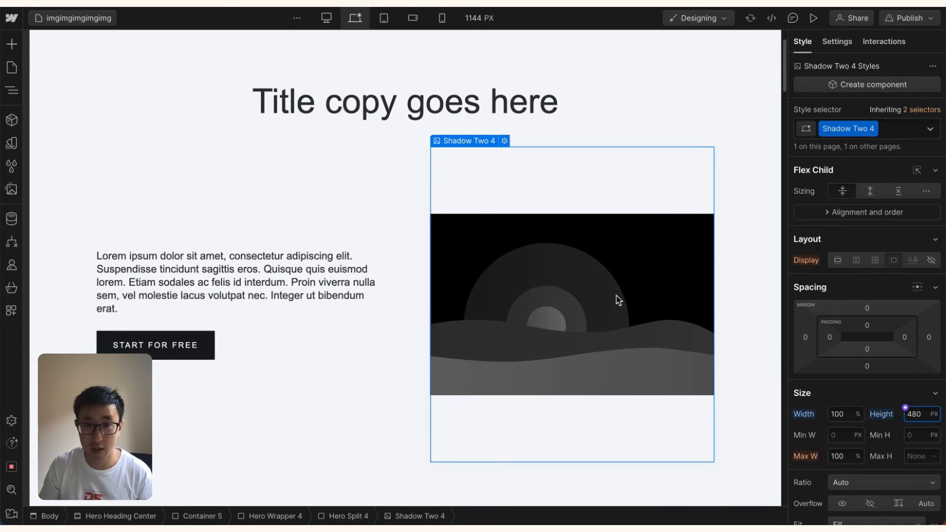
click(11, 190)
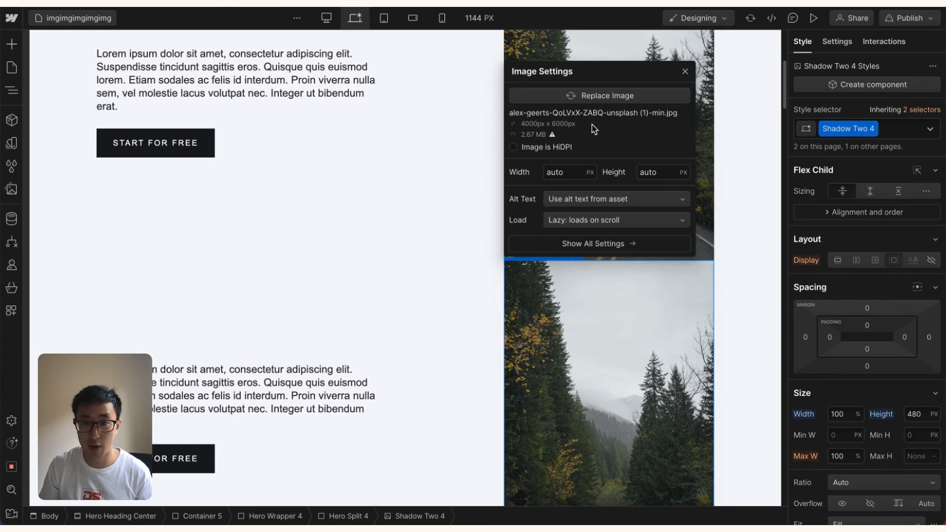
click(606, 96)
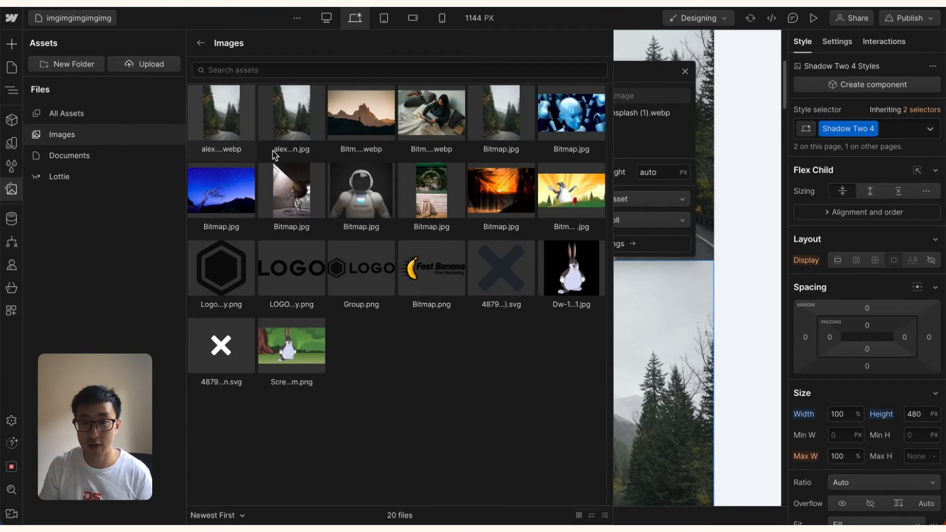
- Publish the site to its staging domain
click(908, 18)
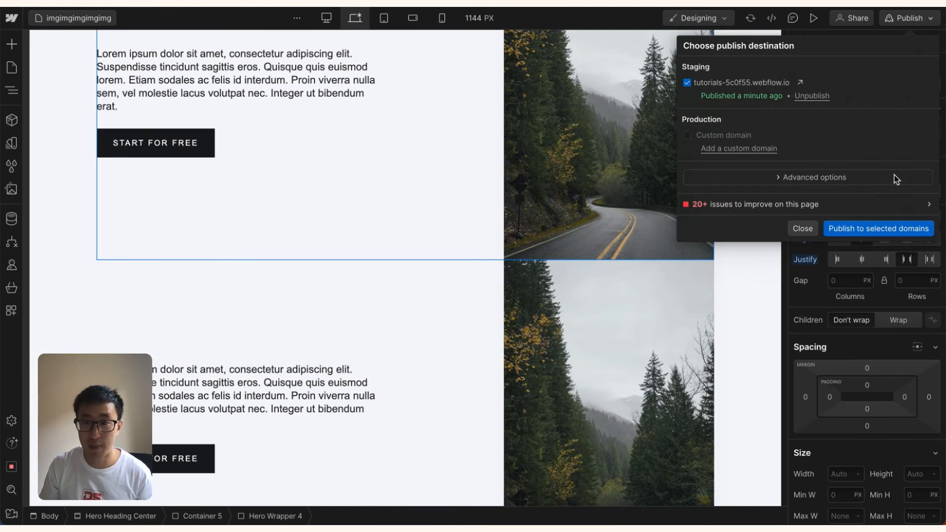
click(878, 228)
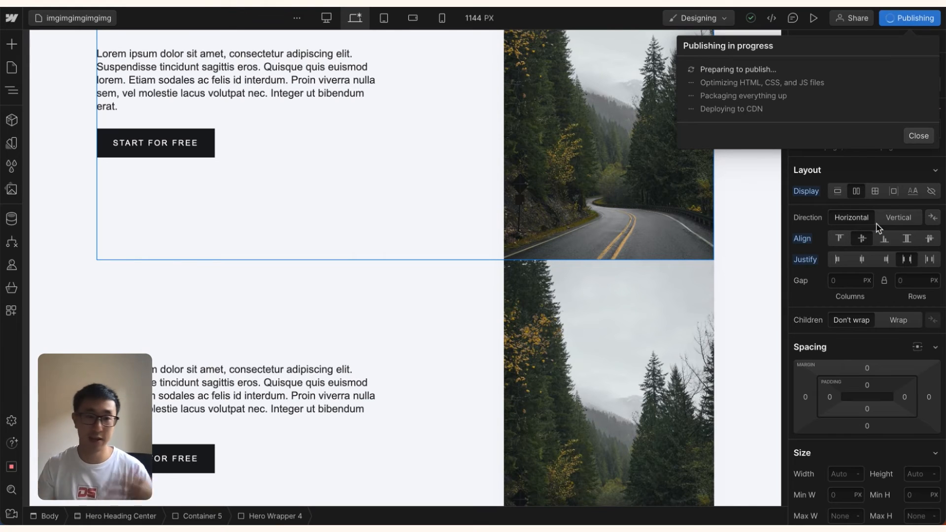
mouse_move(590, 101)
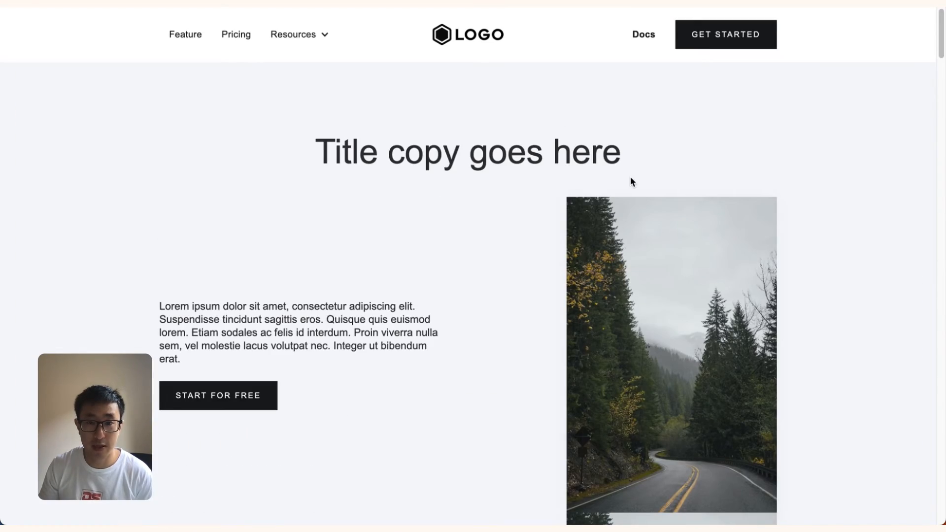
- Scroll through the live page comparing both road images, then return to the Designer
scroll(down, 3)
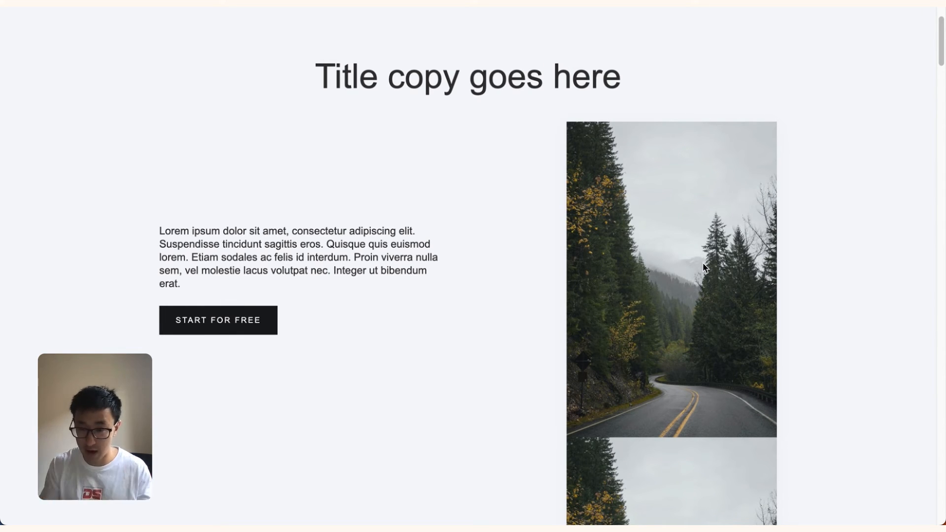
scroll(down, 3)
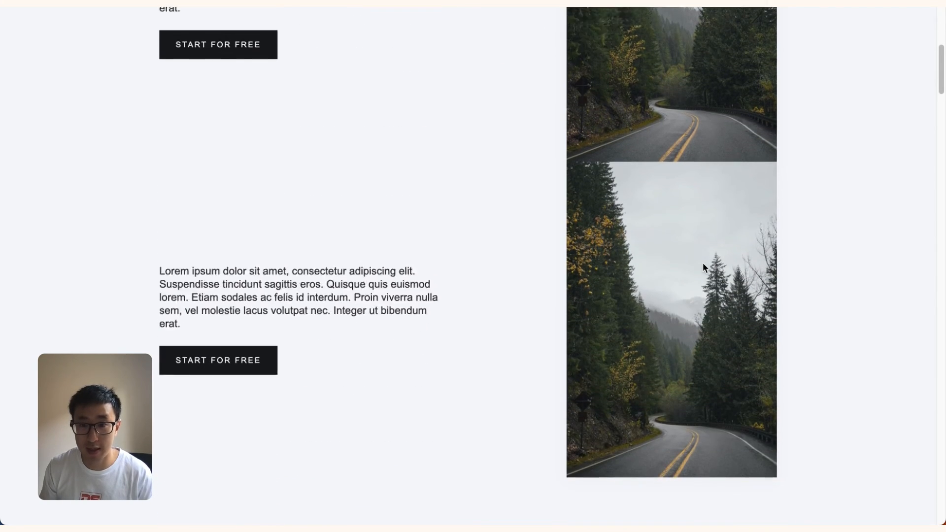
scroll(down, 3)
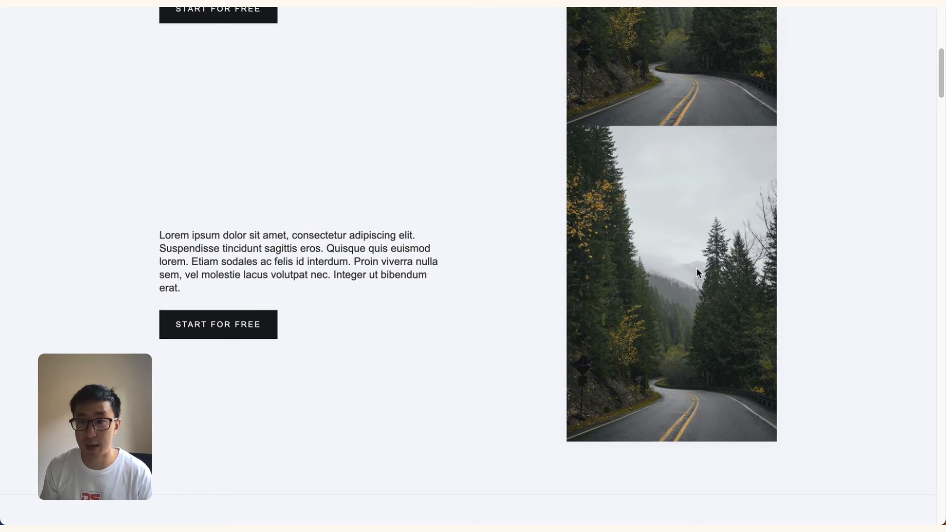
scroll(down, 3)
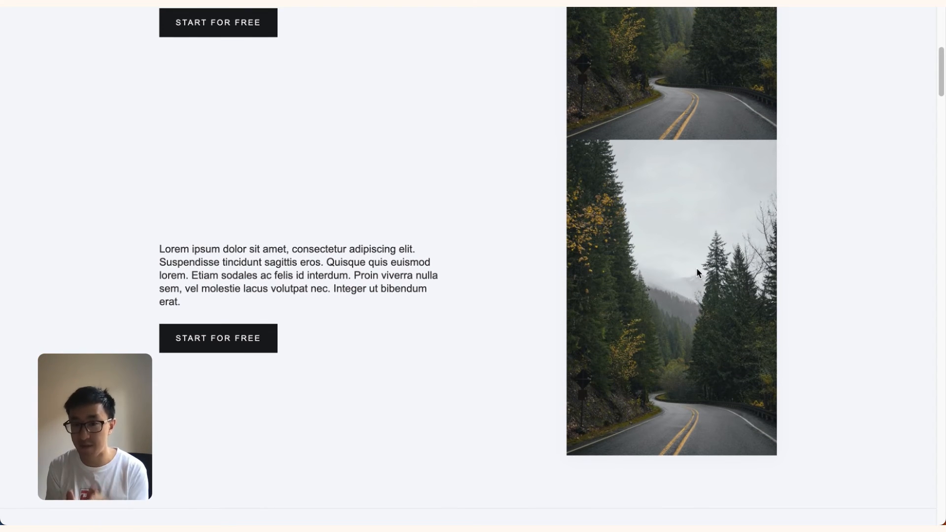
scroll(down, 3)
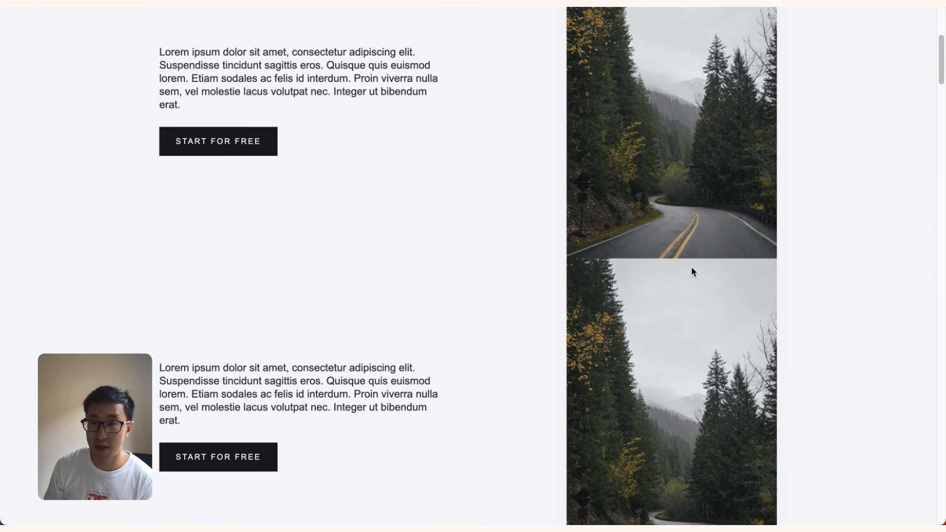
scroll(down, 3)
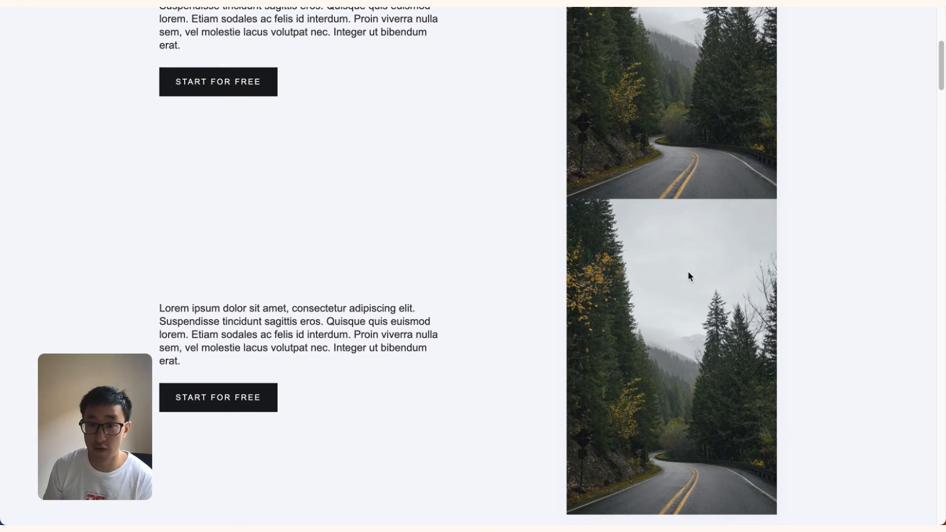
scroll(up, 3)
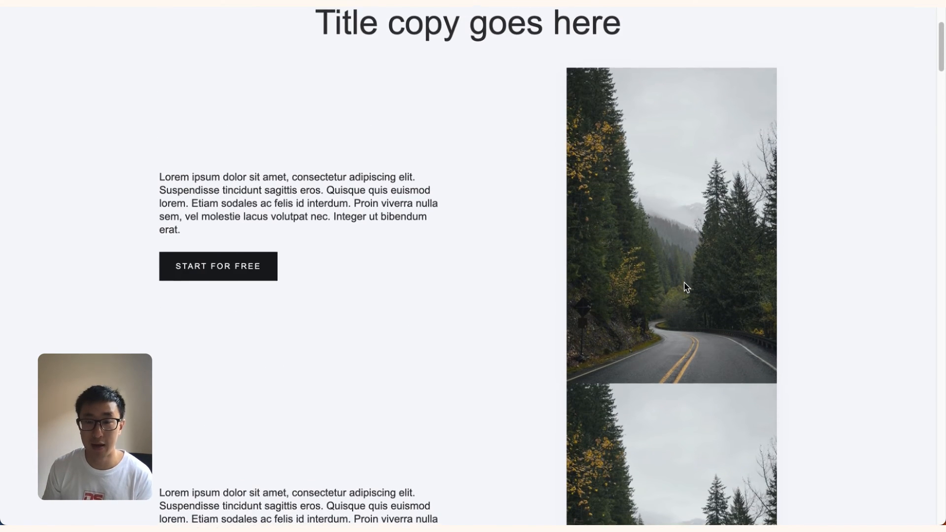
scroll(down, 3)
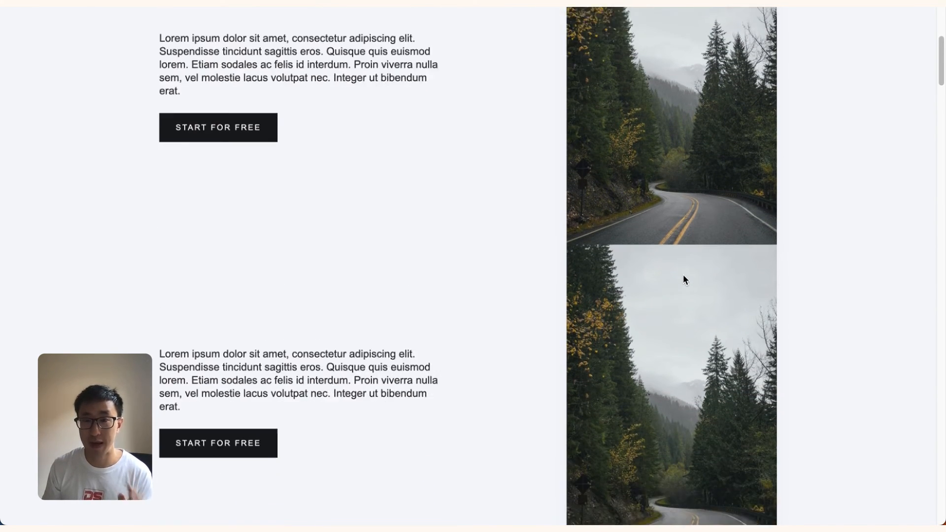
scroll(down, 3)
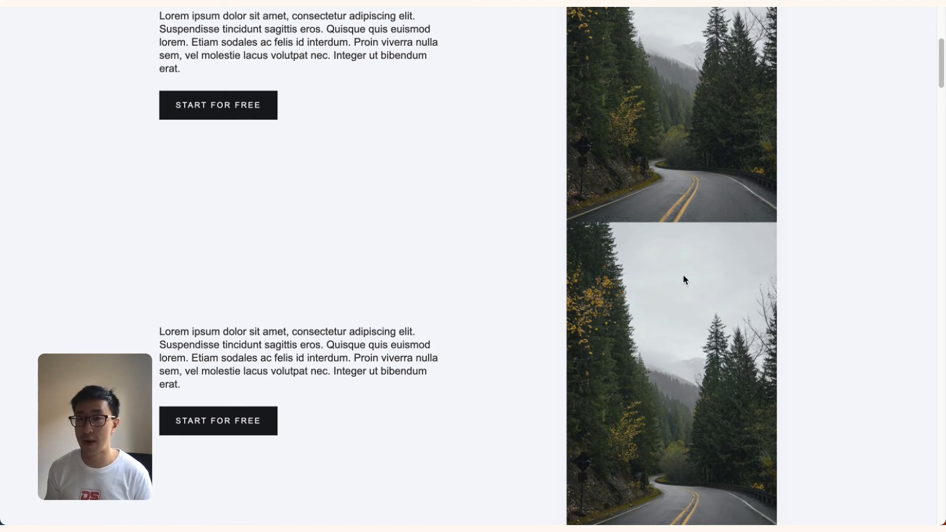
click(915, 18)
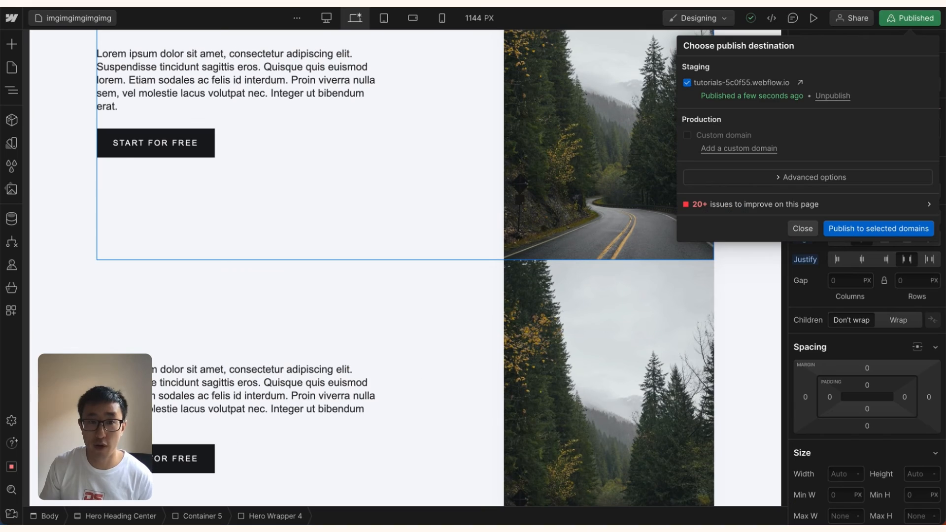
- From the image assets, show details and alt text of the 119.1 kB WebP road image
click(11, 189)
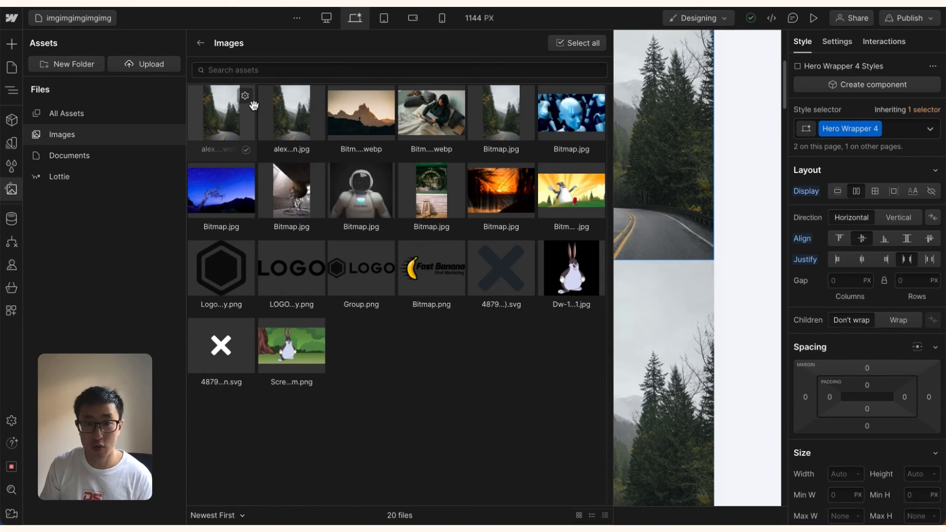
click(245, 96)
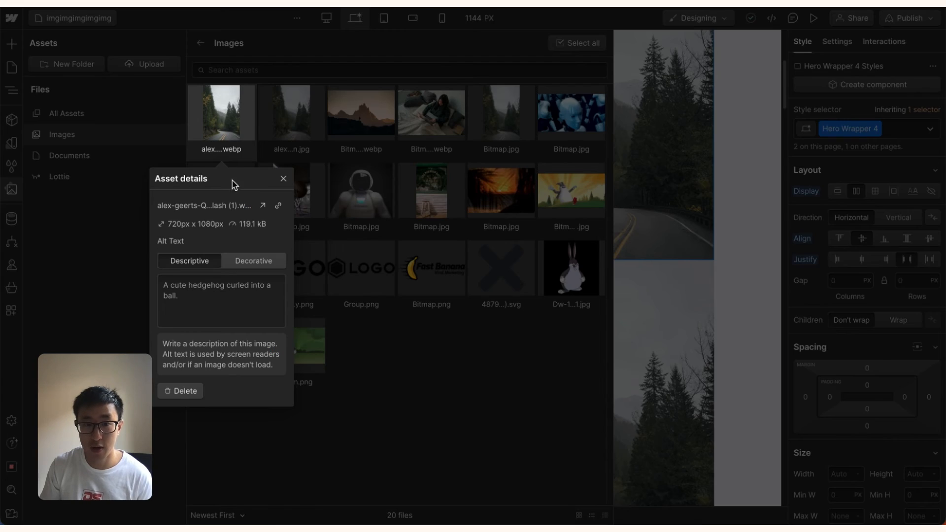
mouse_move(235, 272)
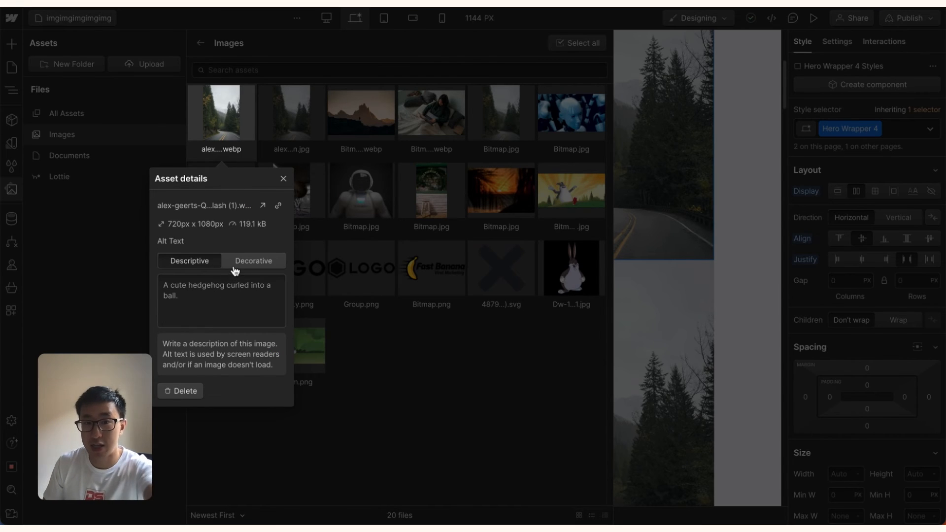
mouse_move(231, 249)
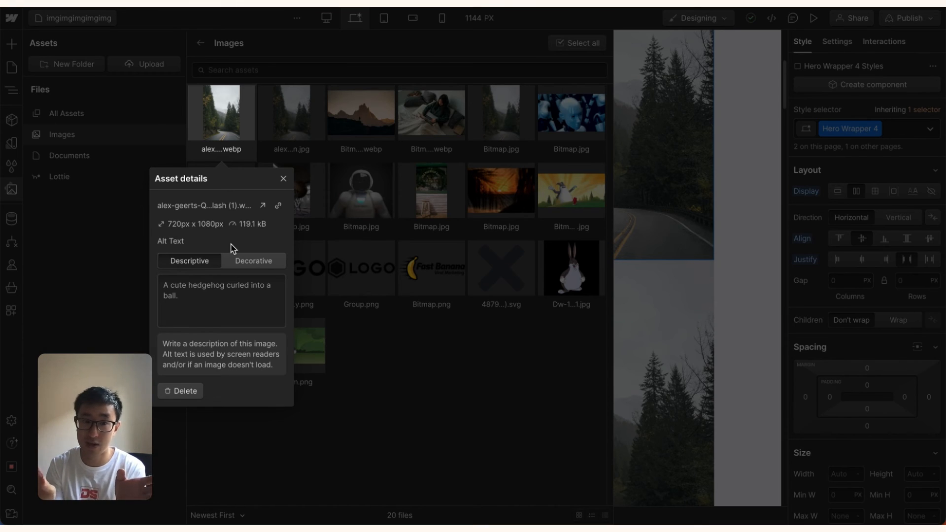
mouse_move(235, 290)
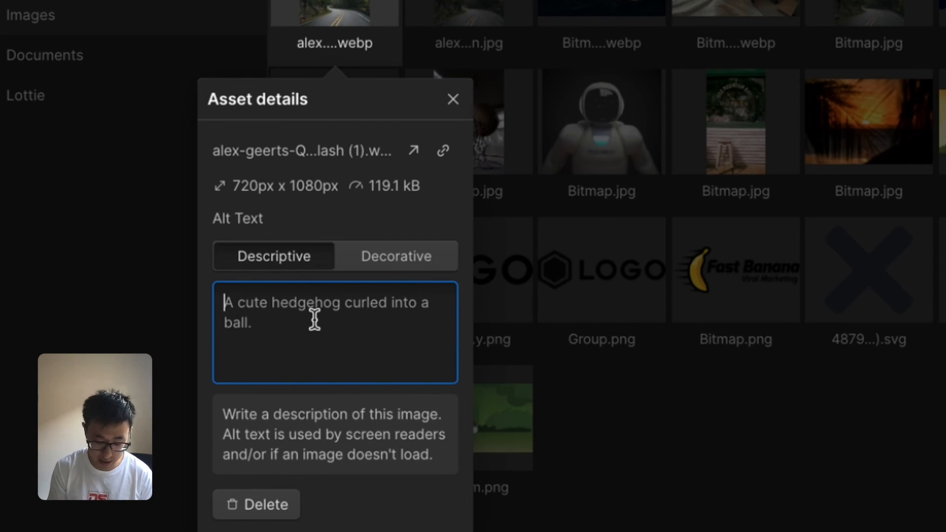
- Enter 'Road with forrest background' as the WebP road image's alt text
text(Forrest)
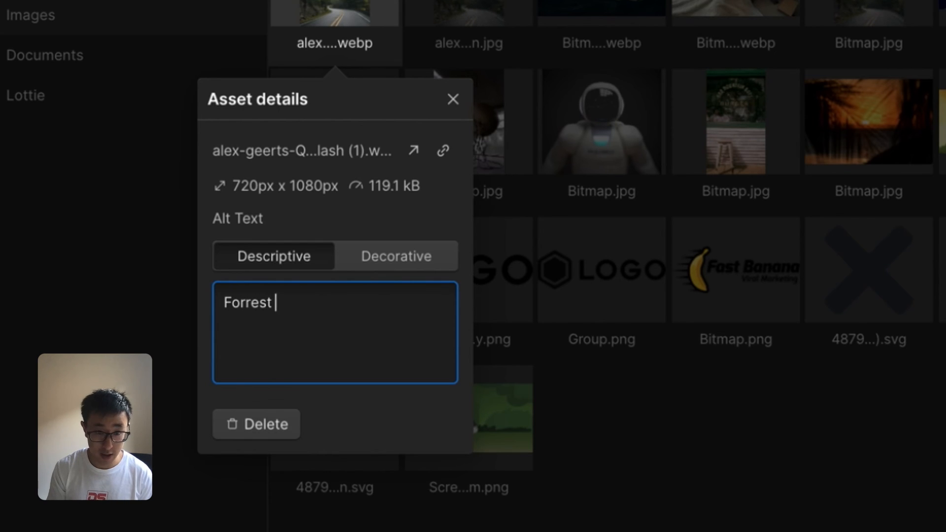
text(Road)
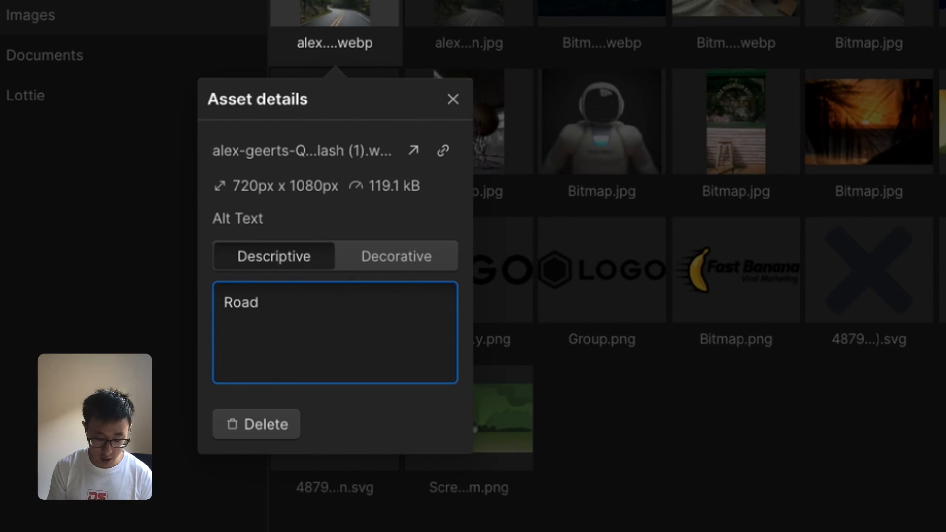
text(with forrest backg)
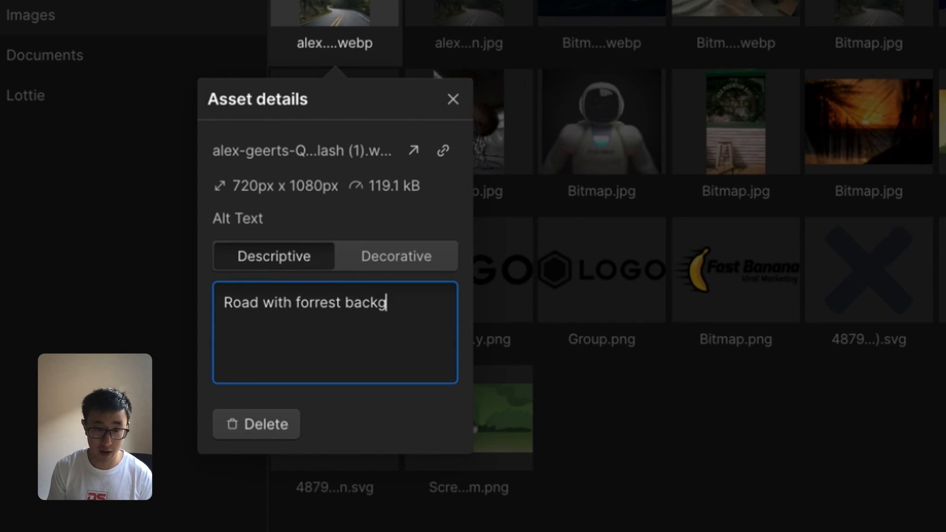
text(round)
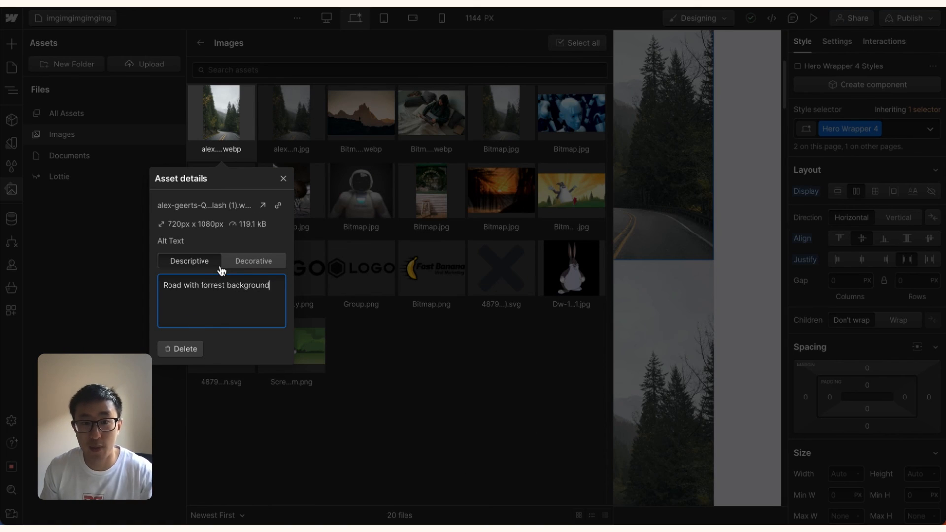
mouse_move(216, 269)
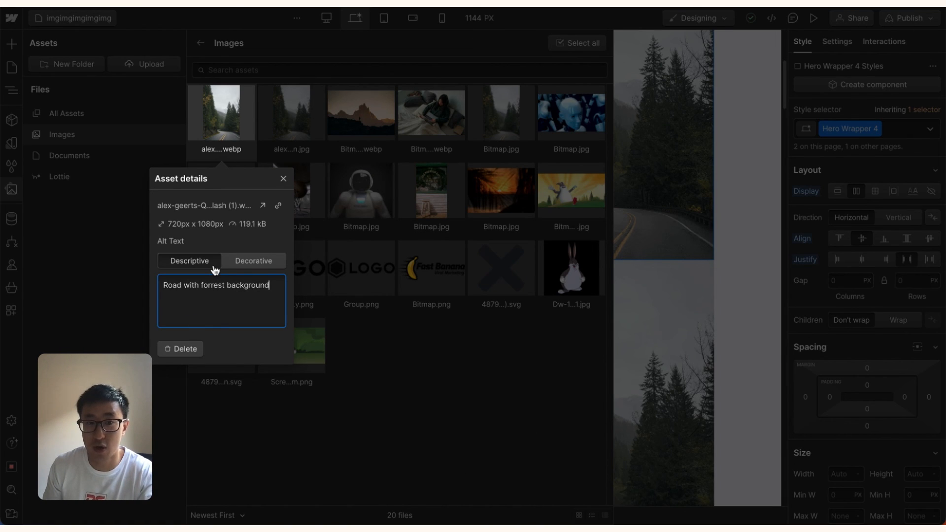
mouse_move(245, 266)
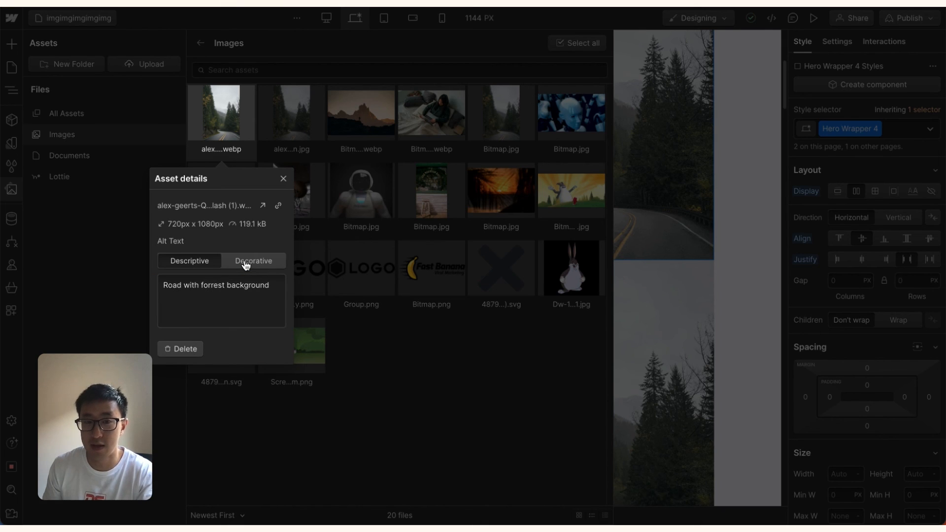
- Toggle the image to Decorative and back to Descriptive, then reopen its asset details to verify
click(253, 260)
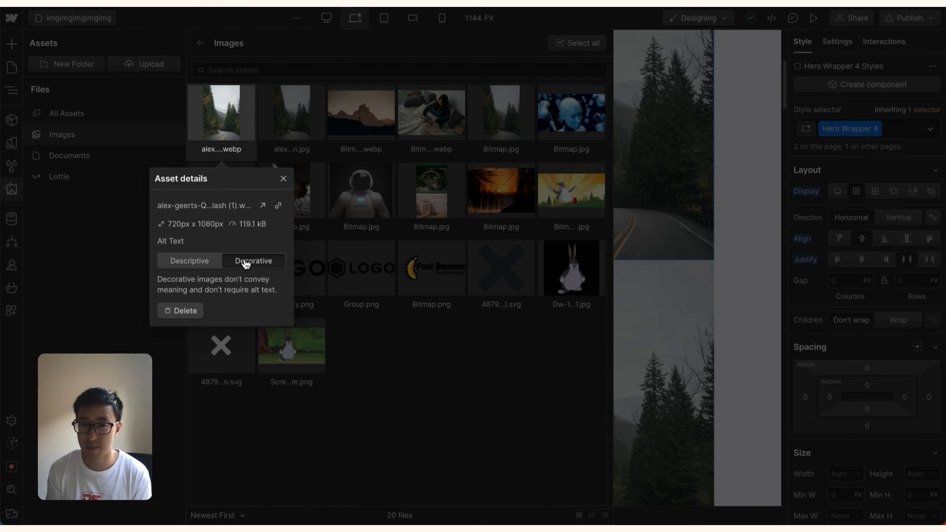
click(190, 260)
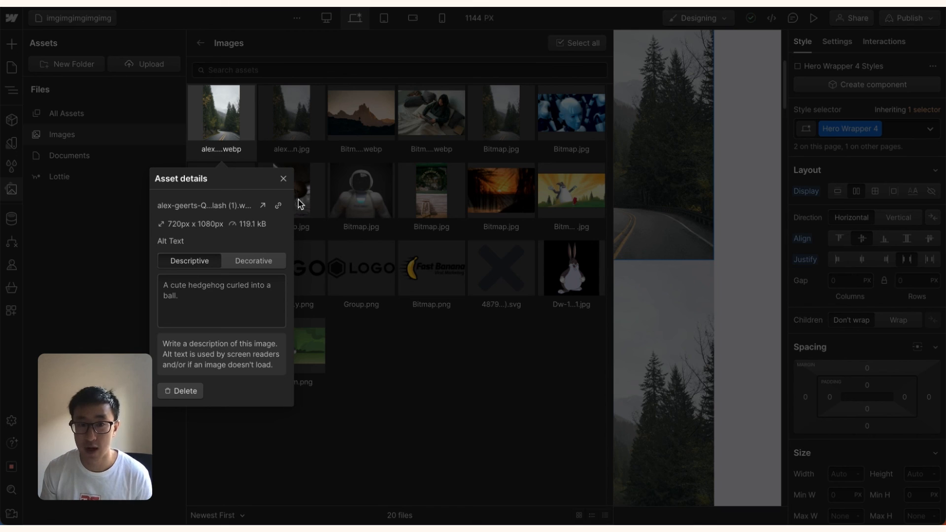
click(283, 179)
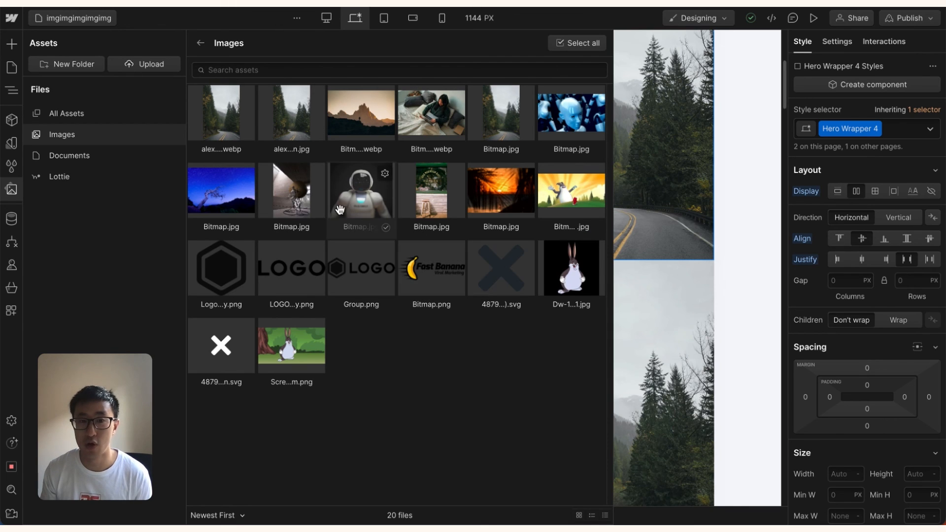
click(220, 112)
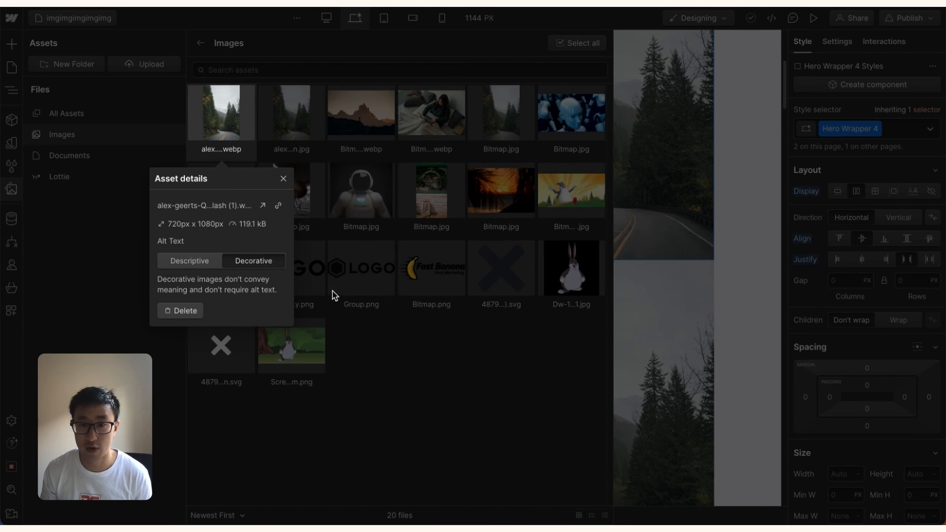